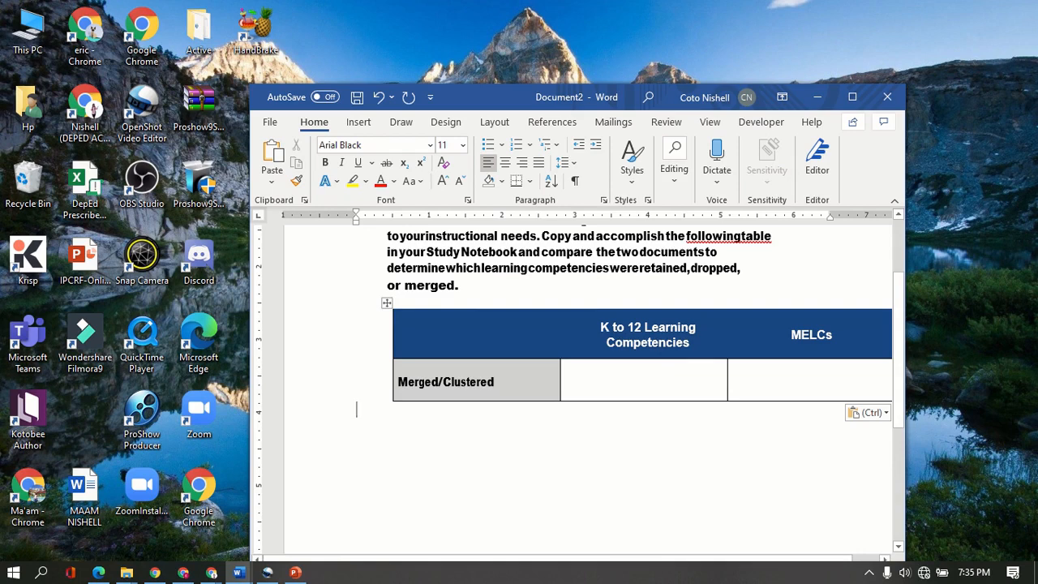
{"action": "mouse_move", "coordinate": [678, 286]}
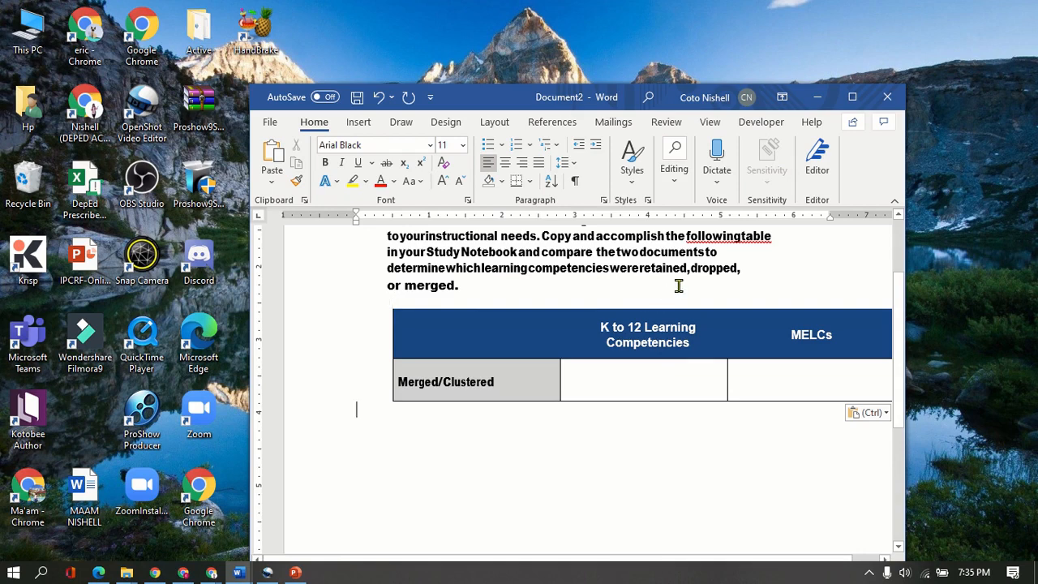
{"action": "mouse_move", "coordinate": [896, 325]}
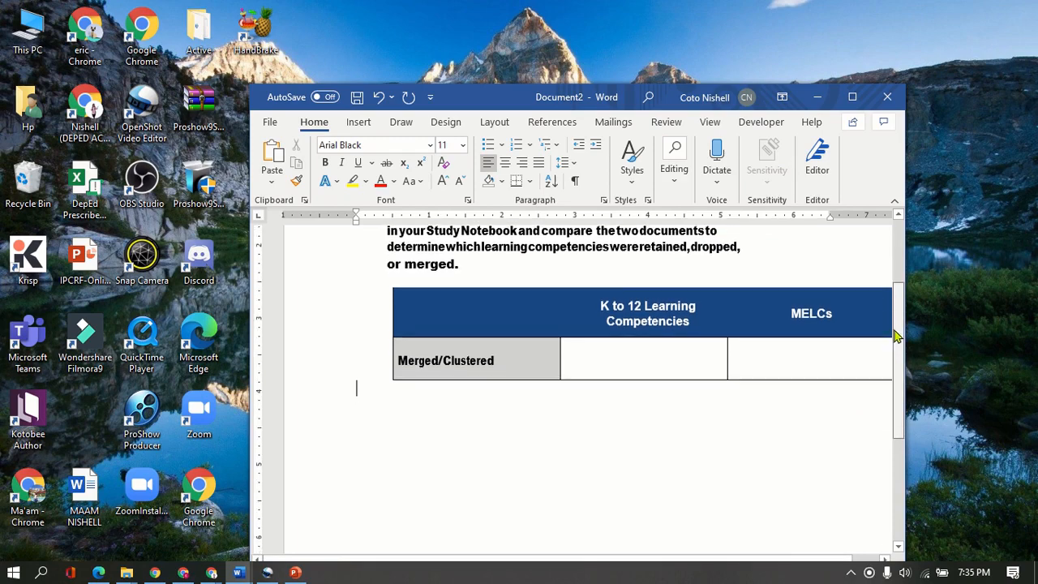
Save the Word document to the Desktop with the file name LESSON 1.
{"action": "scroll", "scroll_direction": "up", "scroll_amount": 3}
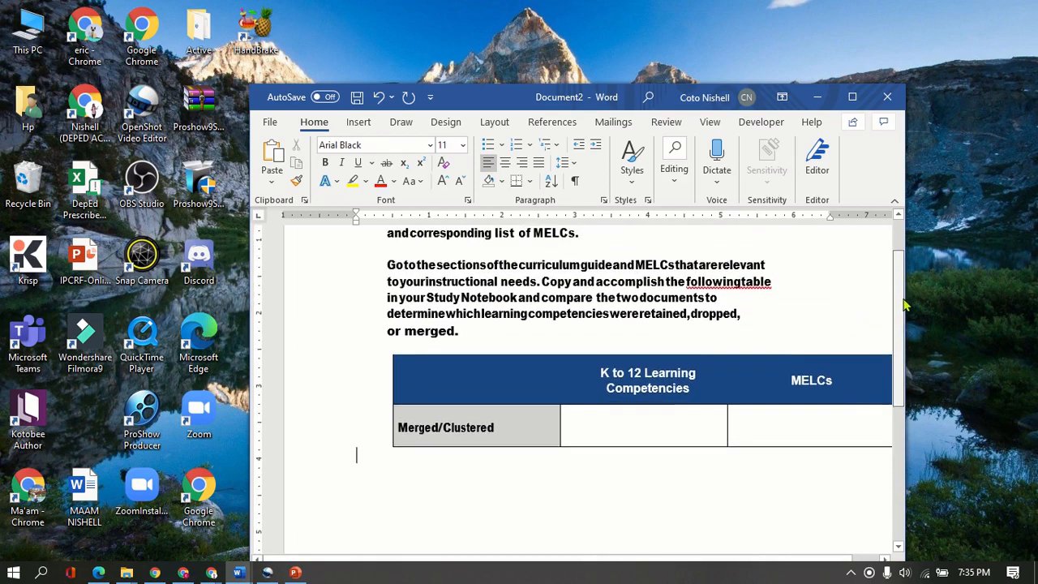
{"action": "scroll", "scroll_direction": "down", "scroll_amount": 3}
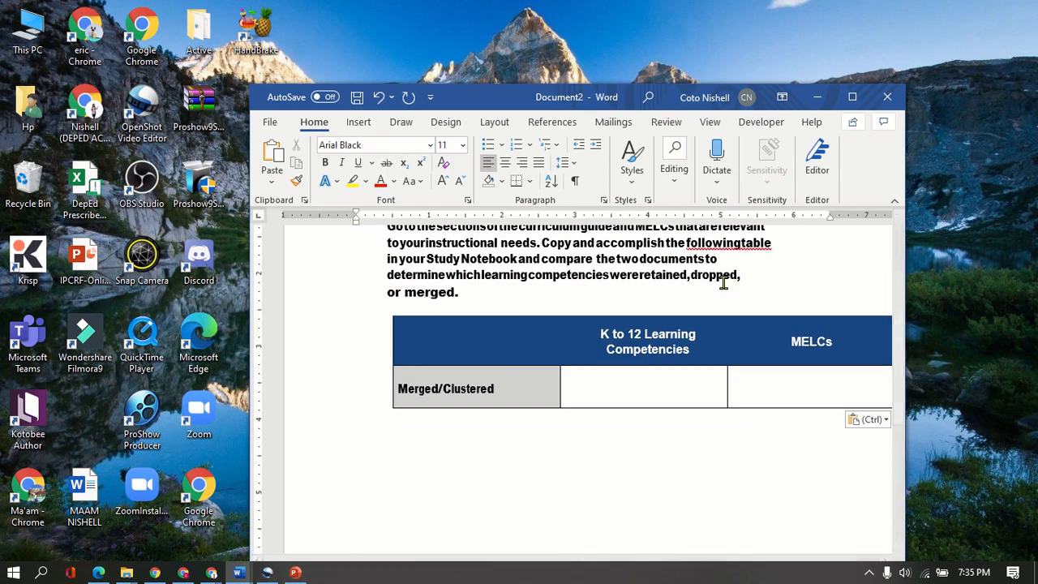
{"action": "left_click", "coordinate": [356, 417]}
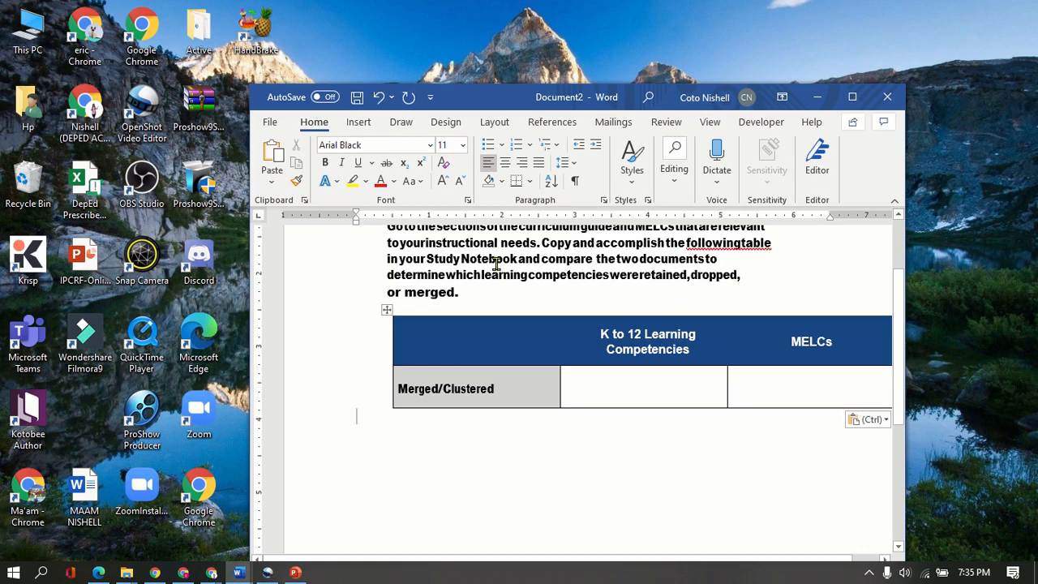
{"action": "mouse_move", "coordinate": [505, 293]}
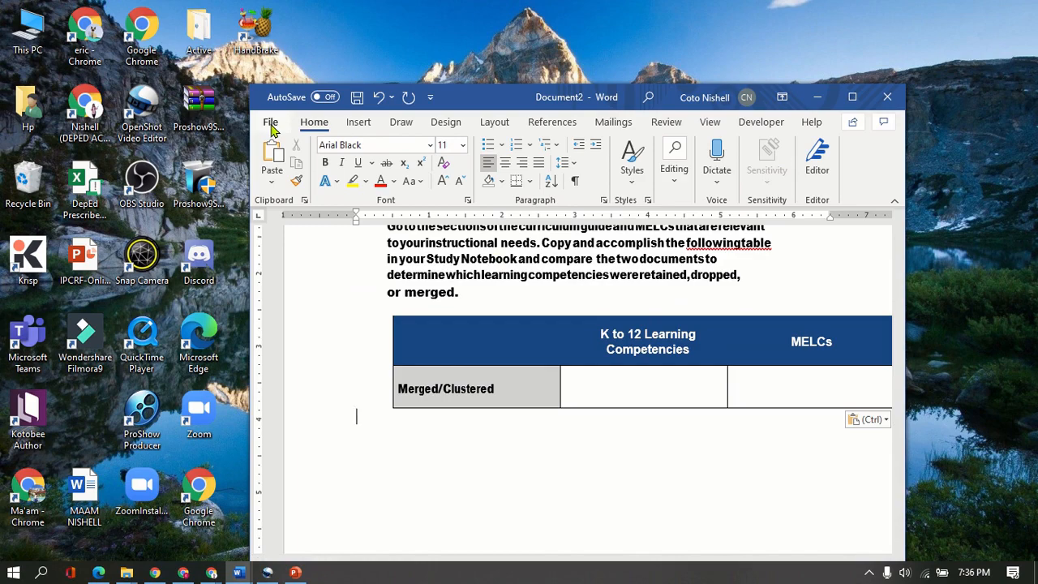
{"action": "left_click", "coordinate": [270, 122]}
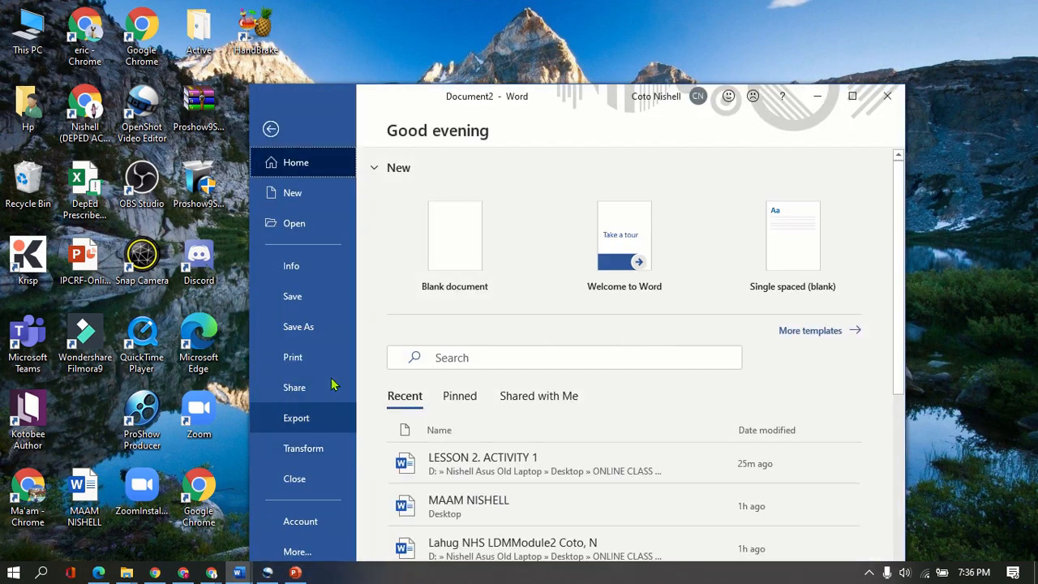
{"action": "left_click", "coordinate": [298, 327]}
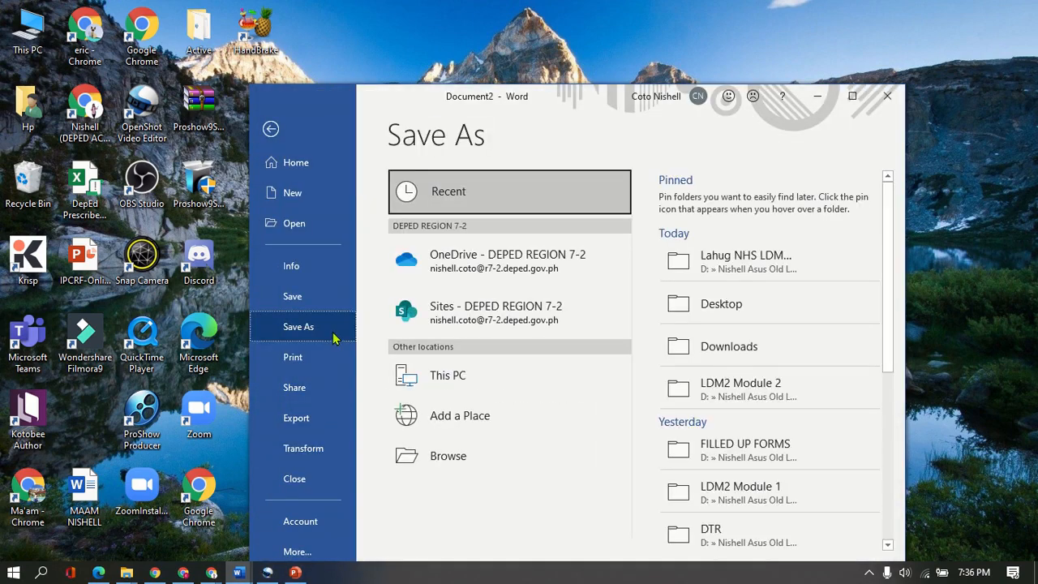
{"action": "mouse_move", "coordinate": [515, 456]}
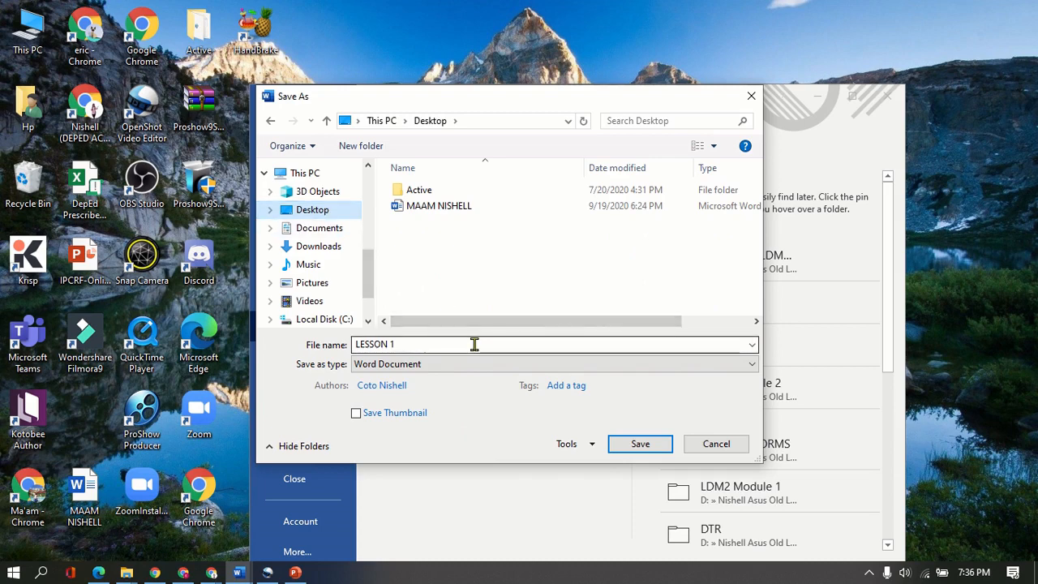
{"action": "left_click", "coordinate": [474, 344]}
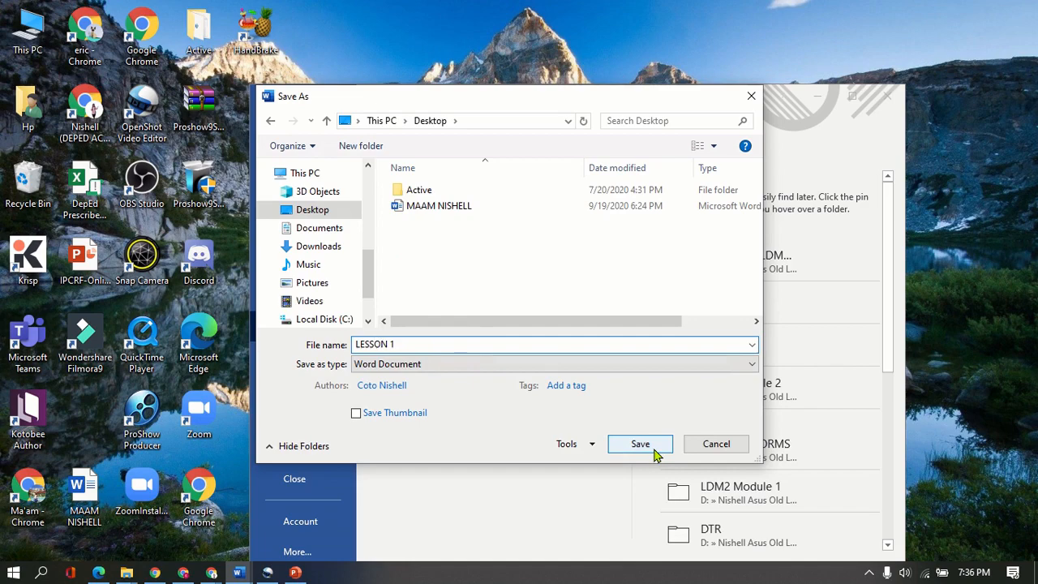
{"action": "left_click", "coordinate": [640, 444]}
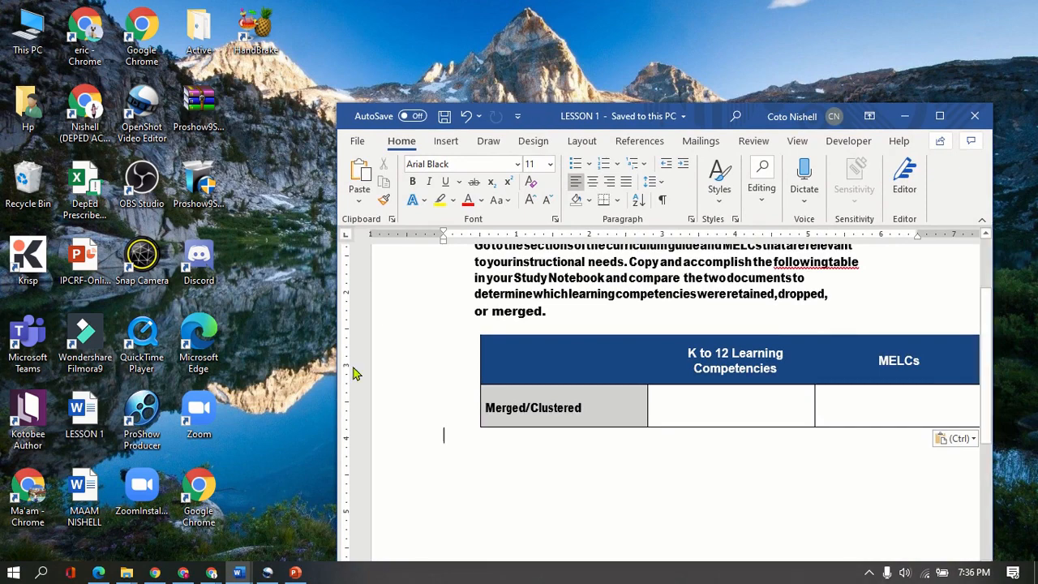
Refresh the Windows desktop so the LESSON 1 file icon shows up.
{"action": "right_click", "coordinate": [292, 396]}
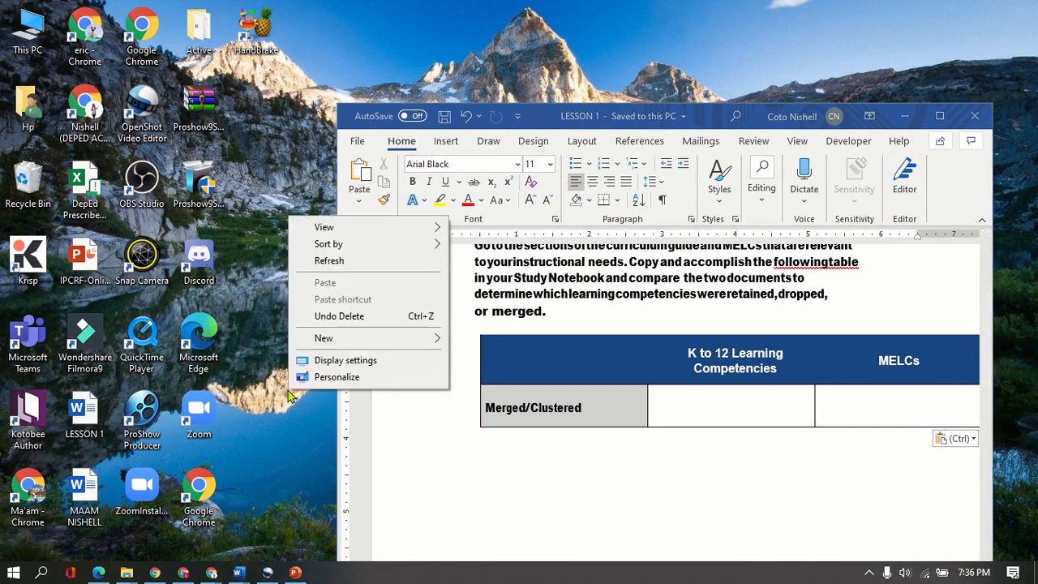
{"action": "left_click", "coordinate": [122, 458]}
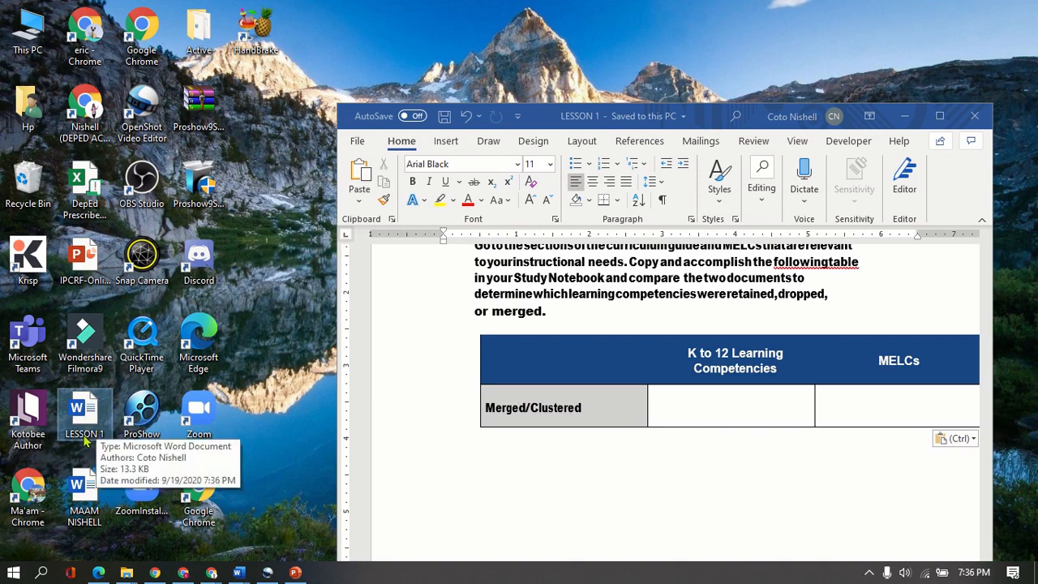
{"action": "mouse_move", "coordinate": [86, 430]}
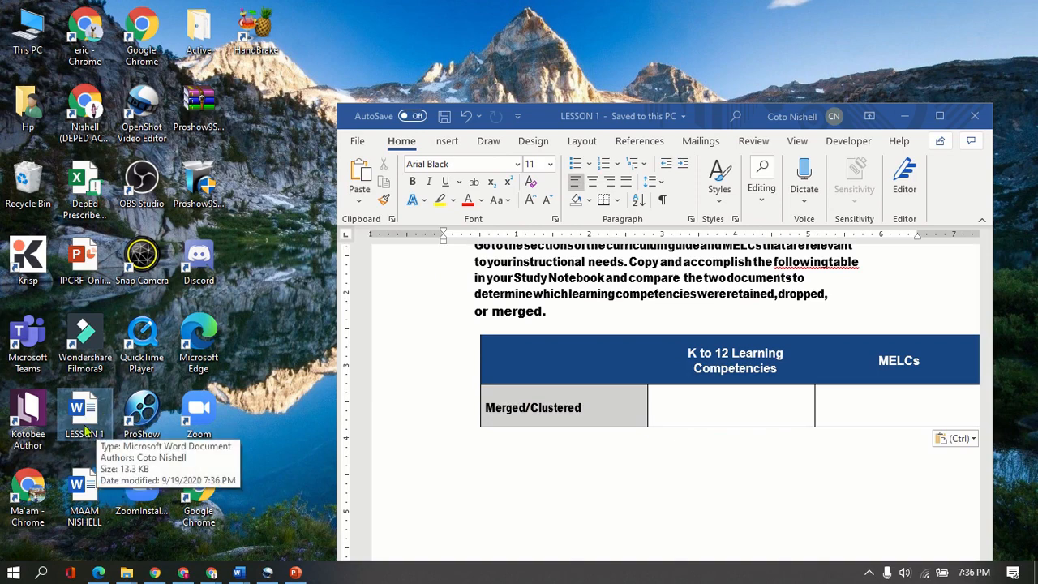
{"action": "mouse_move", "coordinate": [28, 382]}
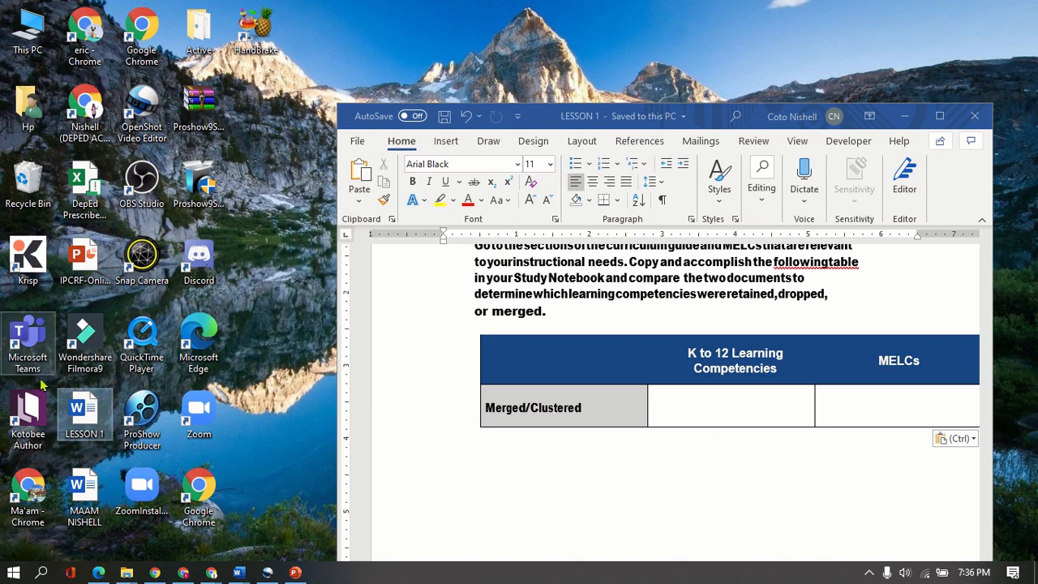
{"action": "mouse_move", "coordinate": [141, 484]}
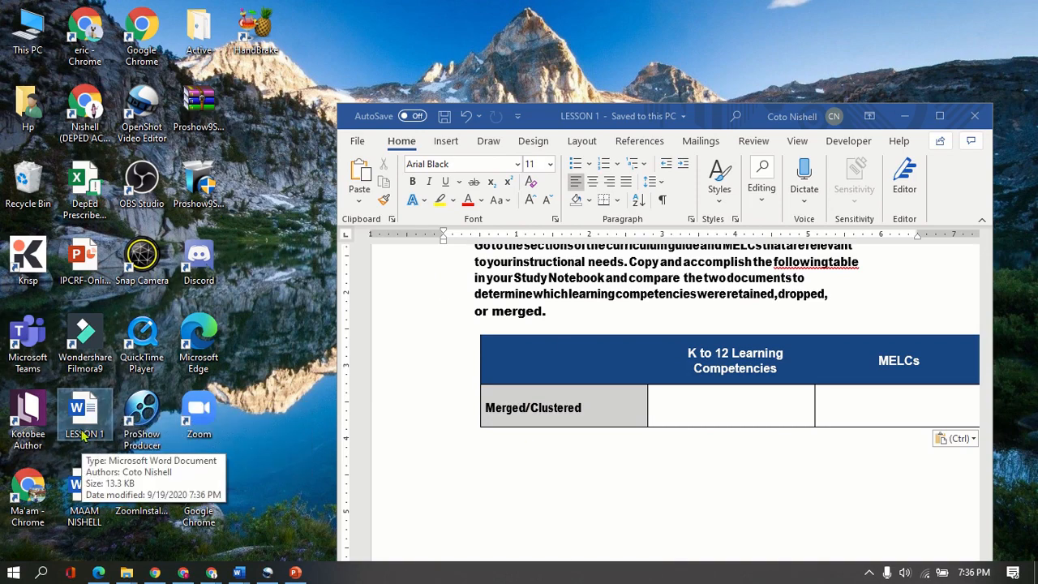
{"action": "mouse_move", "coordinate": [474, 364]}
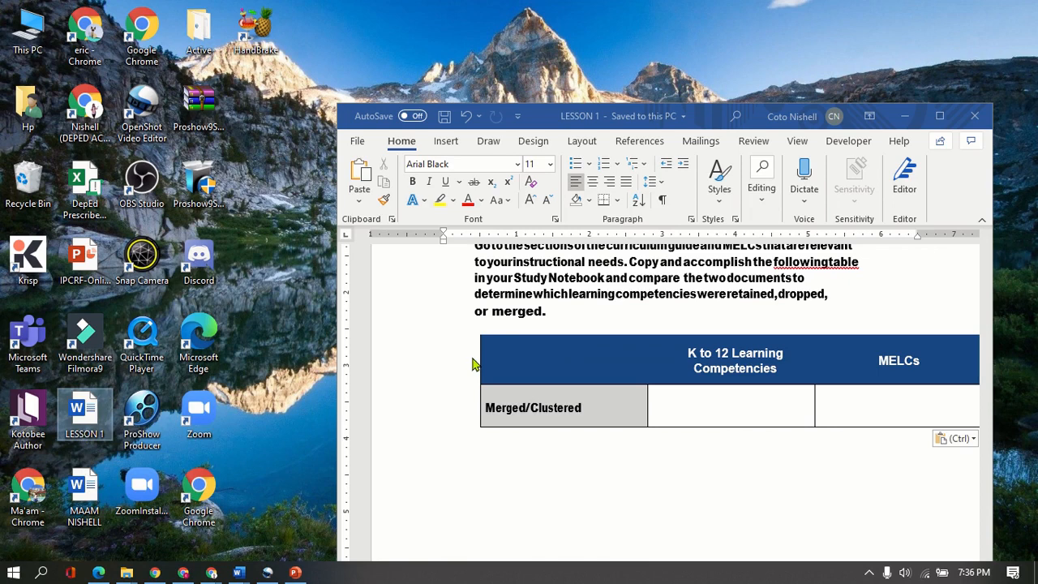
{"action": "mouse_move", "coordinate": [462, 378]}
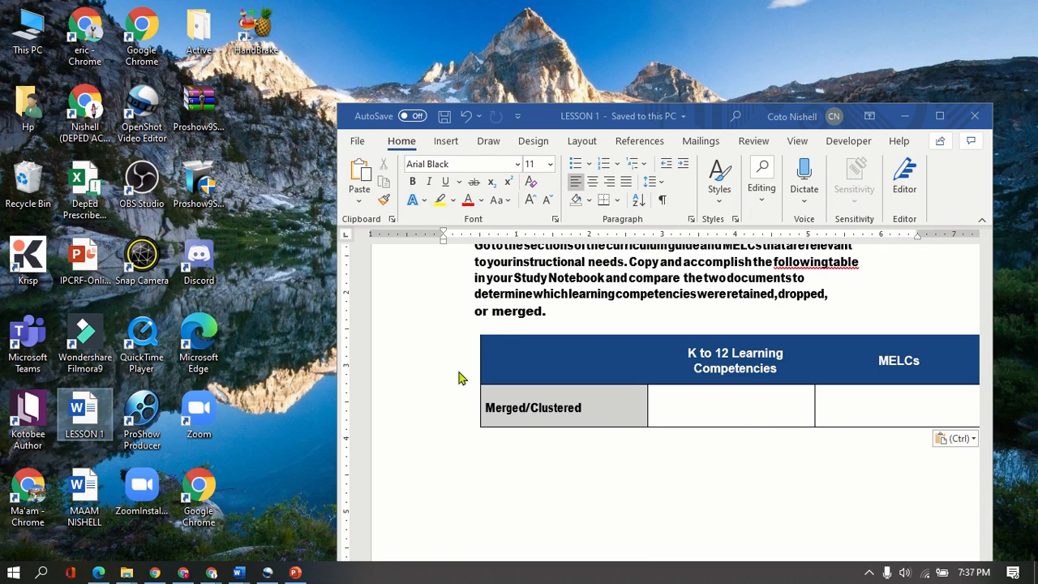
{"action": "mouse_move", "coordinate": [482, 468]}
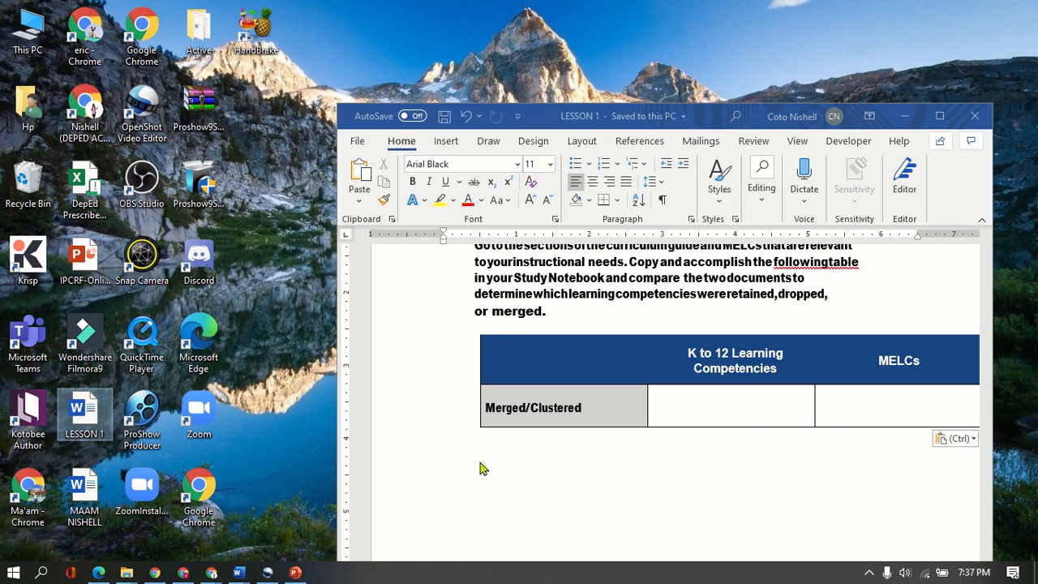
{"action": "mouse_move", "coordinate": [385, 443]}
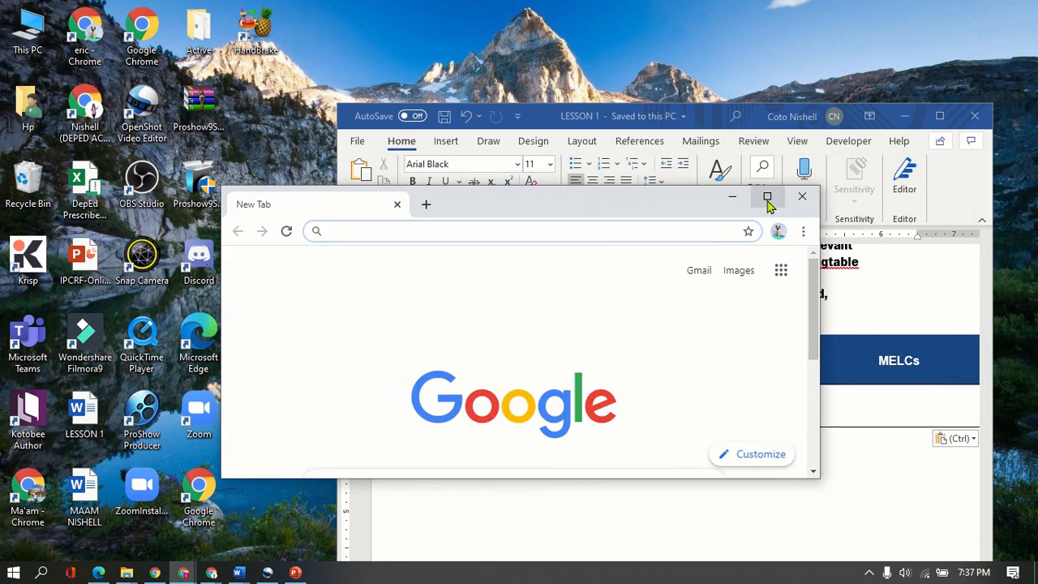
Maximize the Chrome window and follow the Gmail link to the account chooser.
{"action": "left_click", "coordinate": [768, 196]}
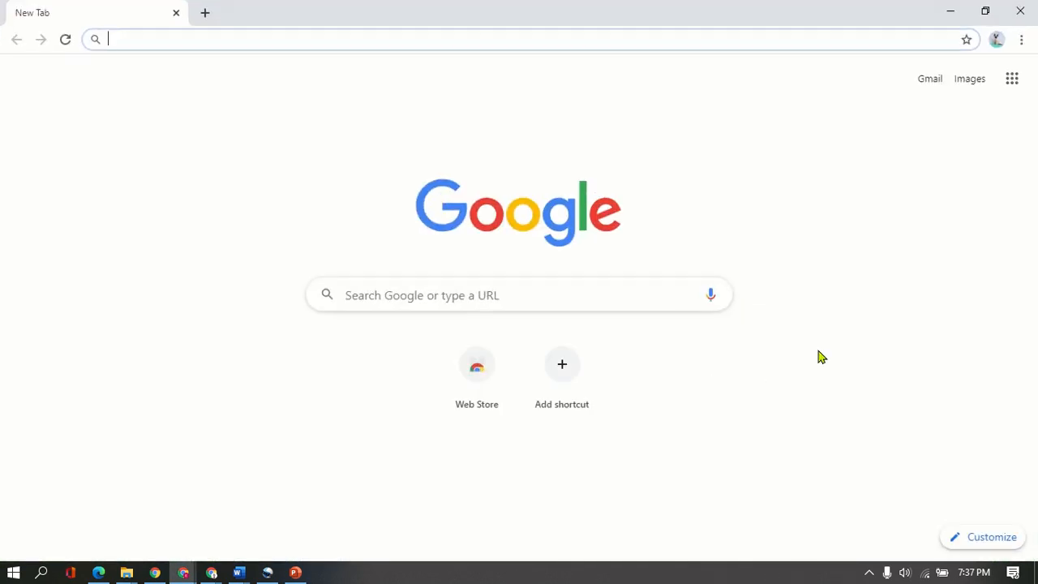
{"action": "mouse_move", "coordinate": [882, 302]}
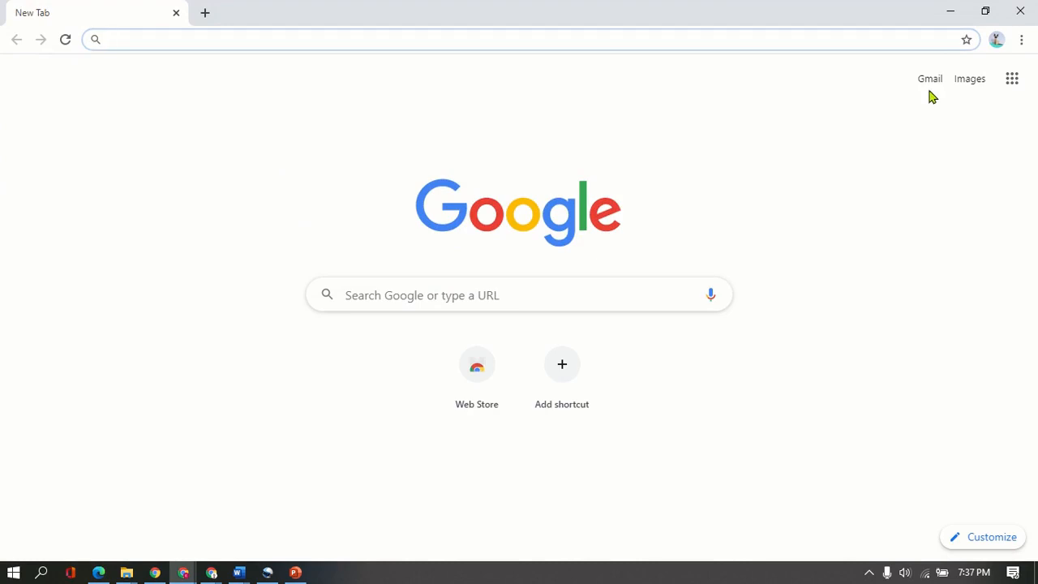
{"action": "mouse_move", "coordinate": [930, 78]}
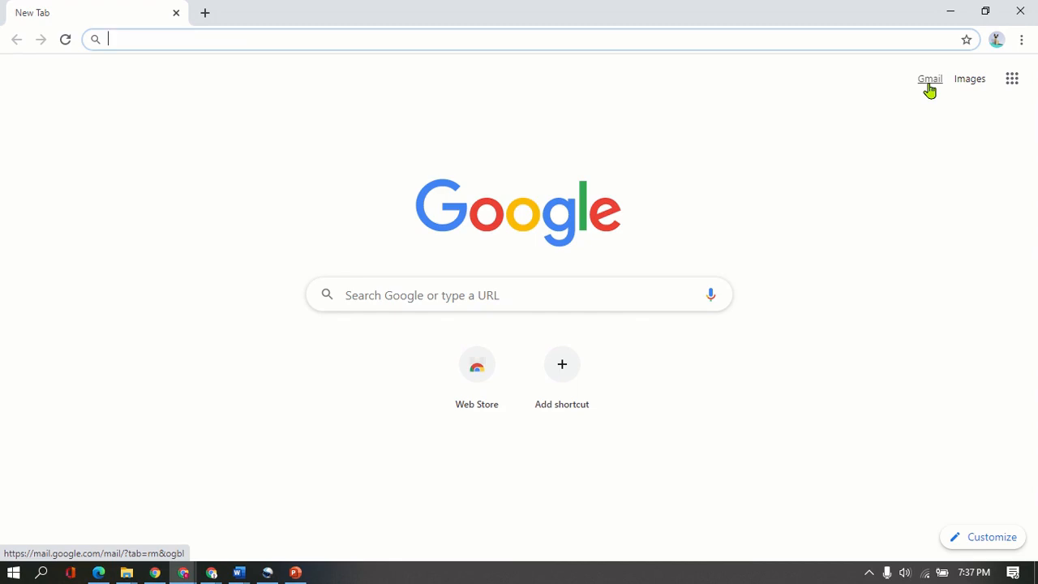
{"action": "left_click", "coordinate": [931, 79]}
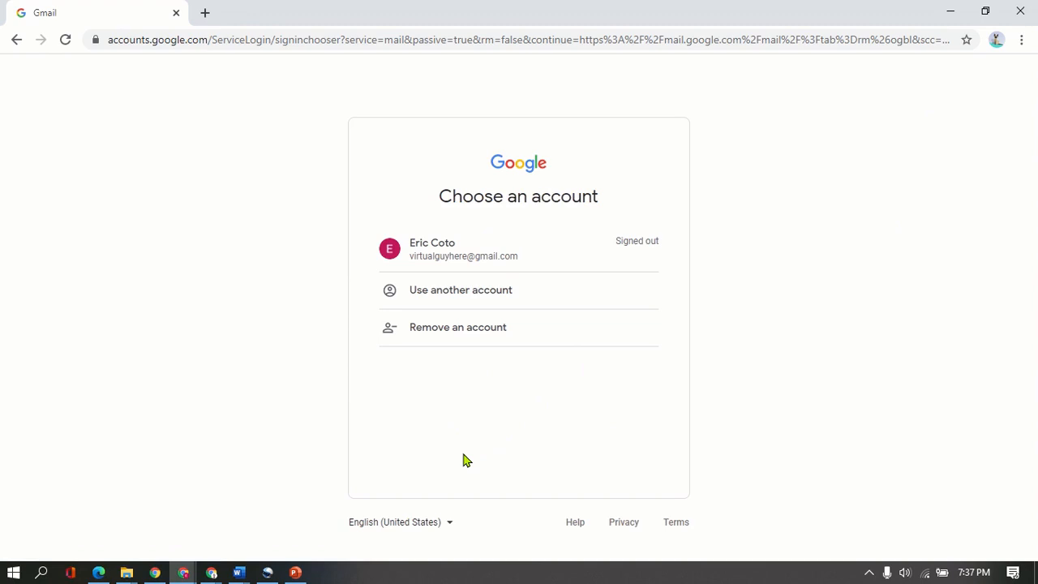
{"action": "mouse_move", "coordinate": [481, 391]}
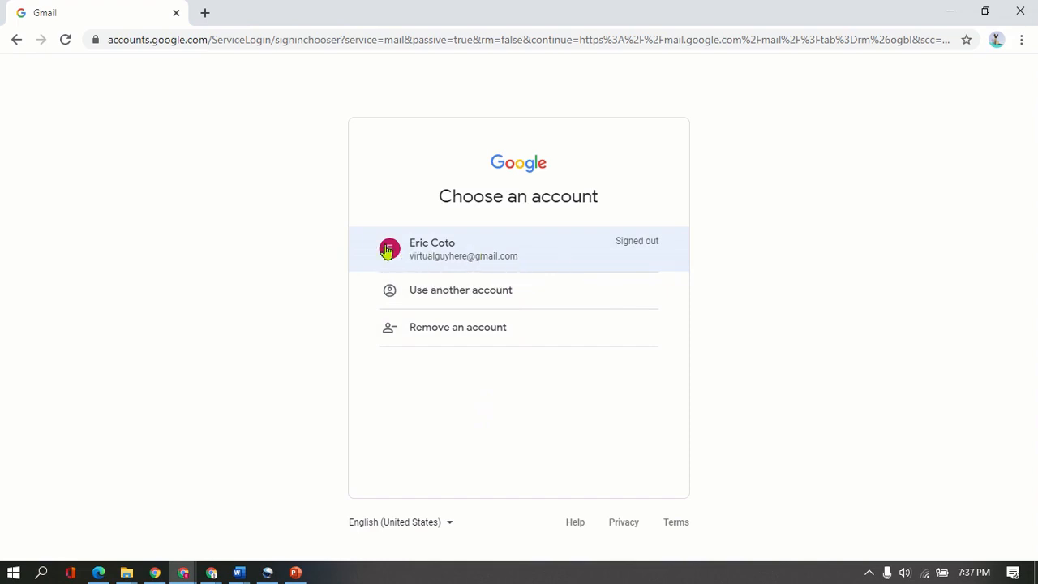
{"action": "mouse_move", "coordinate": [519, 290]}
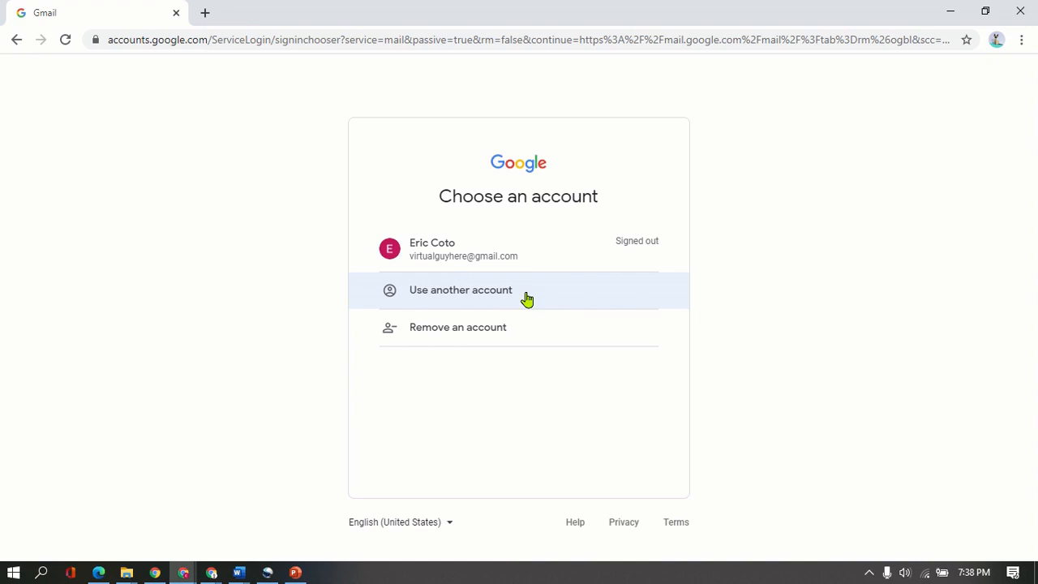
{"action": "mouse_move", "coordinate": [519, 249]}
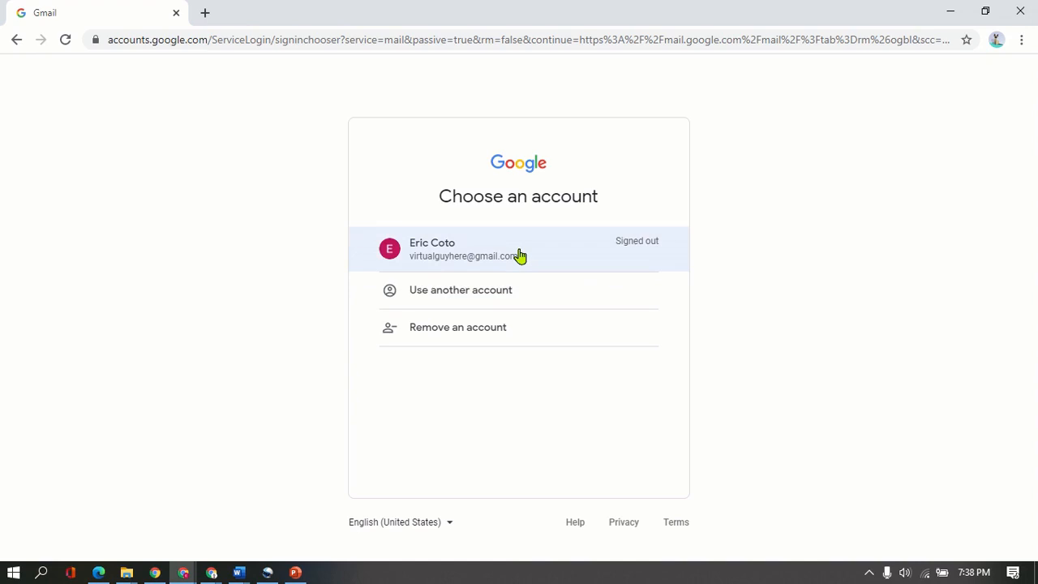
Pick the listed Google account and submit its password to load the inbox.
{"action": "left_click", "coordinate": [518, 249]}
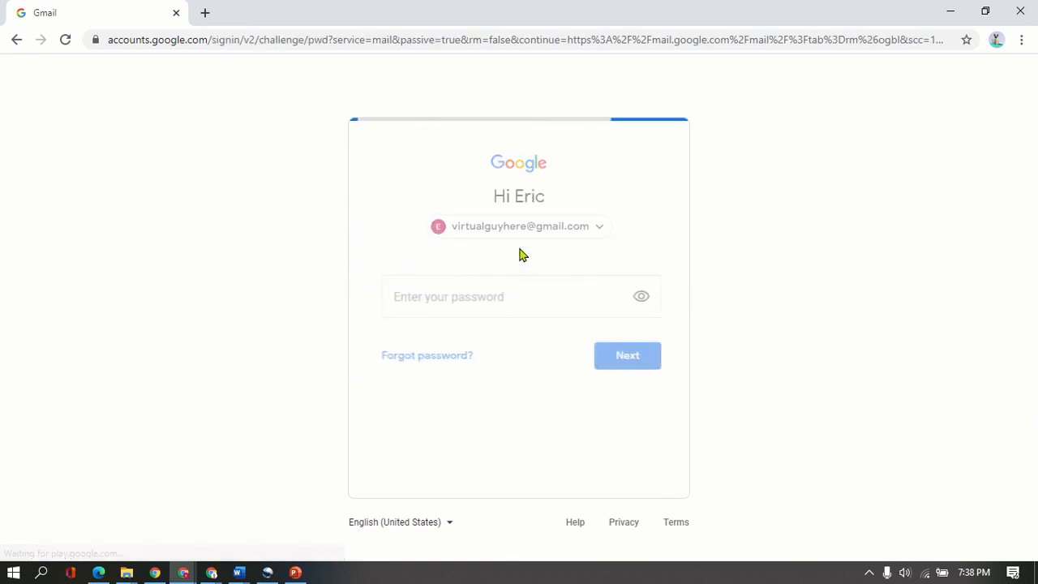
{"action": "left_click", "coordinate": [520, 296]}
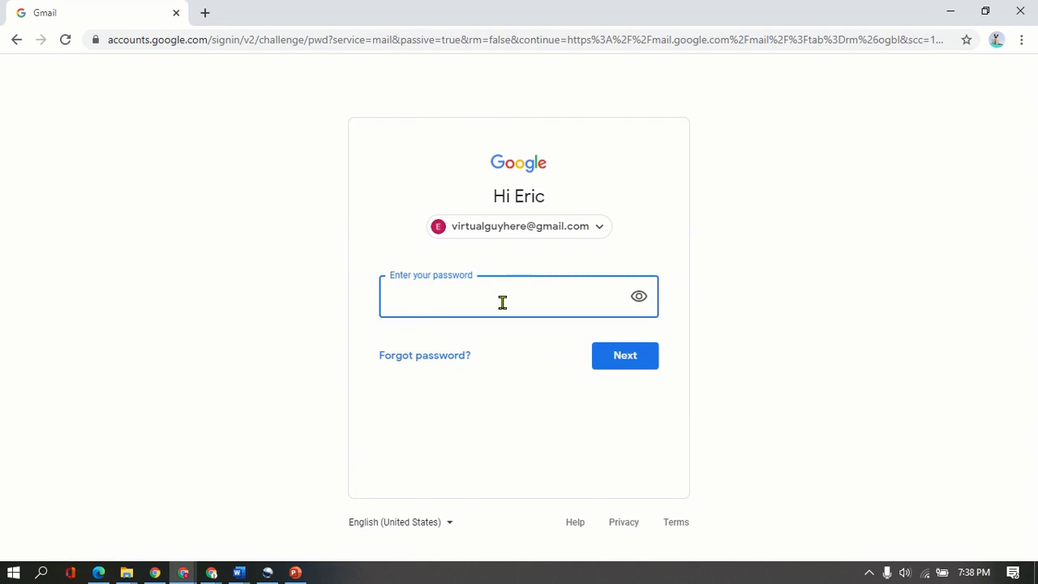
{"action": "left_click", "coordinate": [503, 296]}
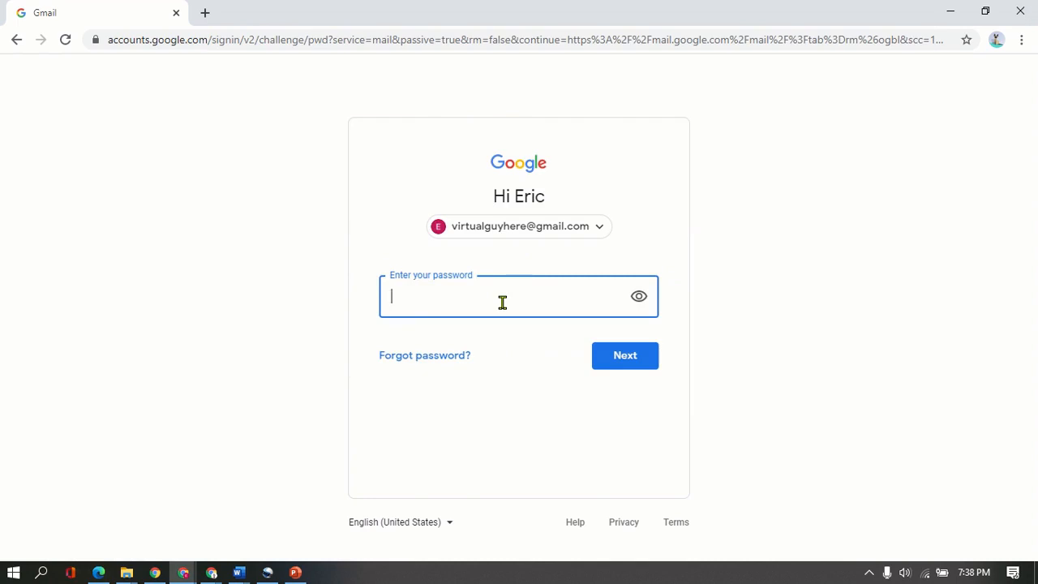
{"action": "type", "text": "password"}
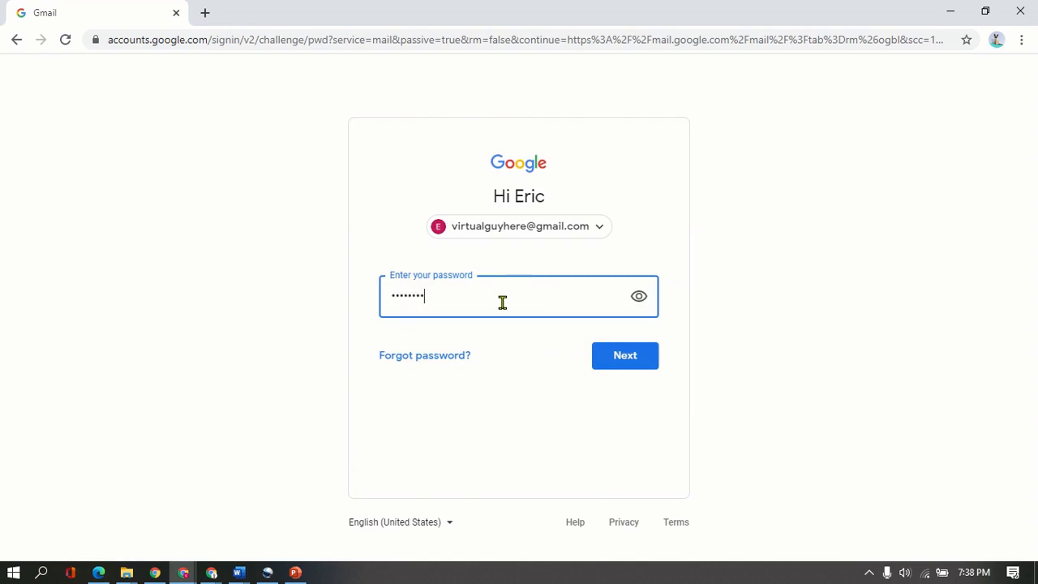
{"action": "left_click", "coordinate": [624, 356]}
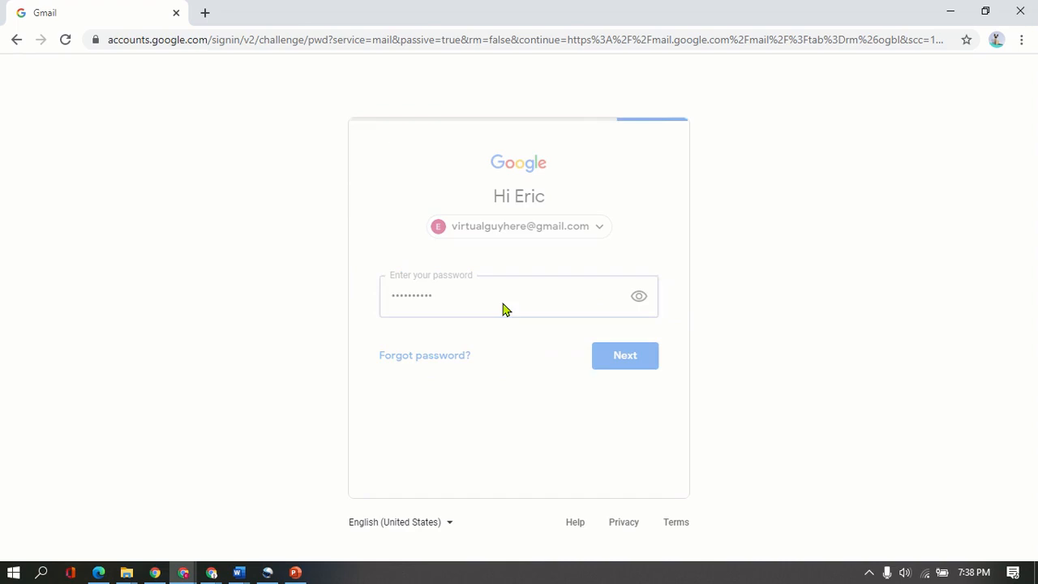
{"action": "left_click", "coordinate": [624, 355]}
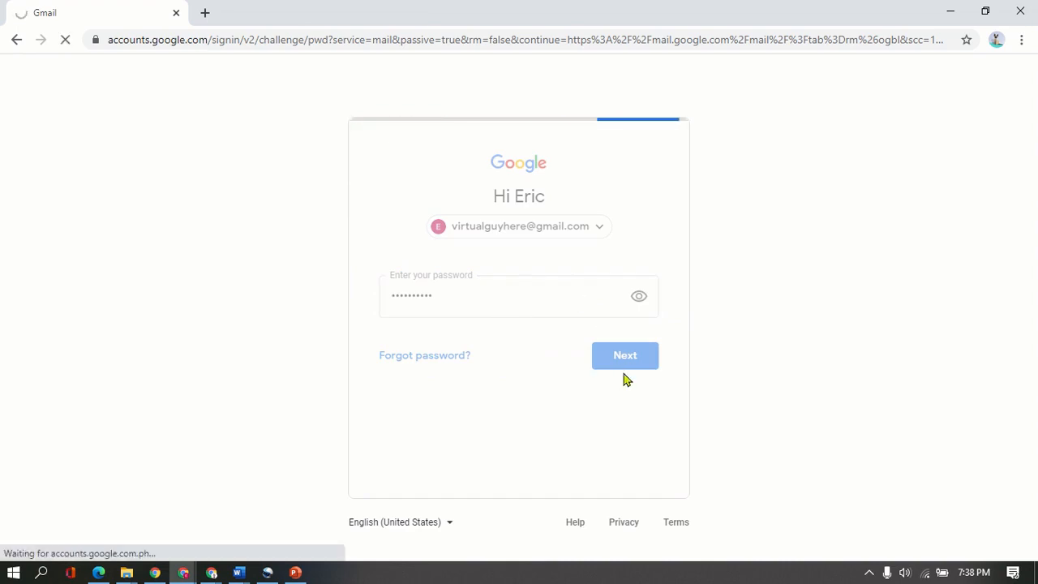
{"action": "left_click", "coordinate": [625, 355]}
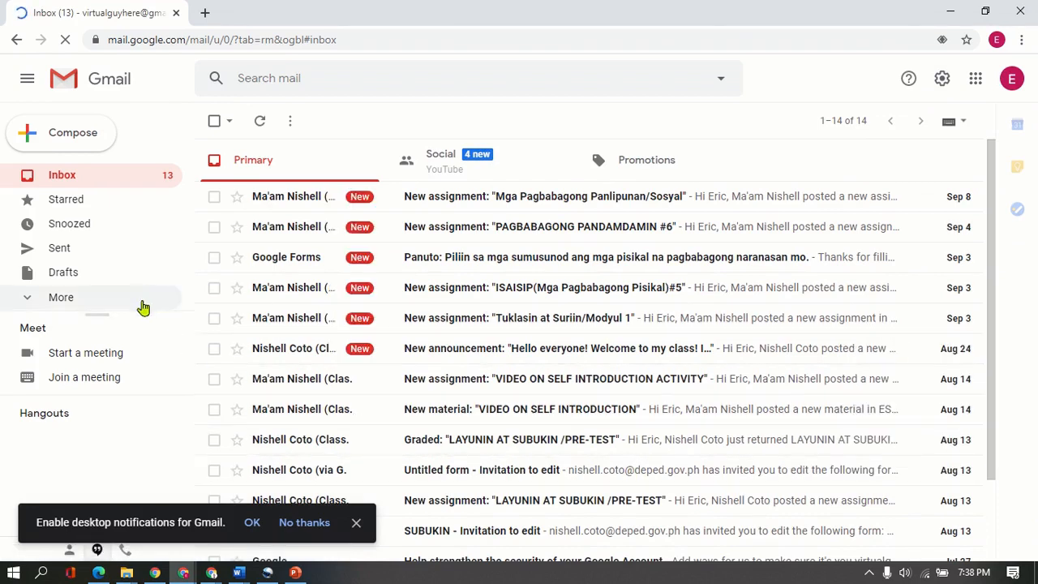
{"action": "mouse_move", "coordinate": [534, 382]}
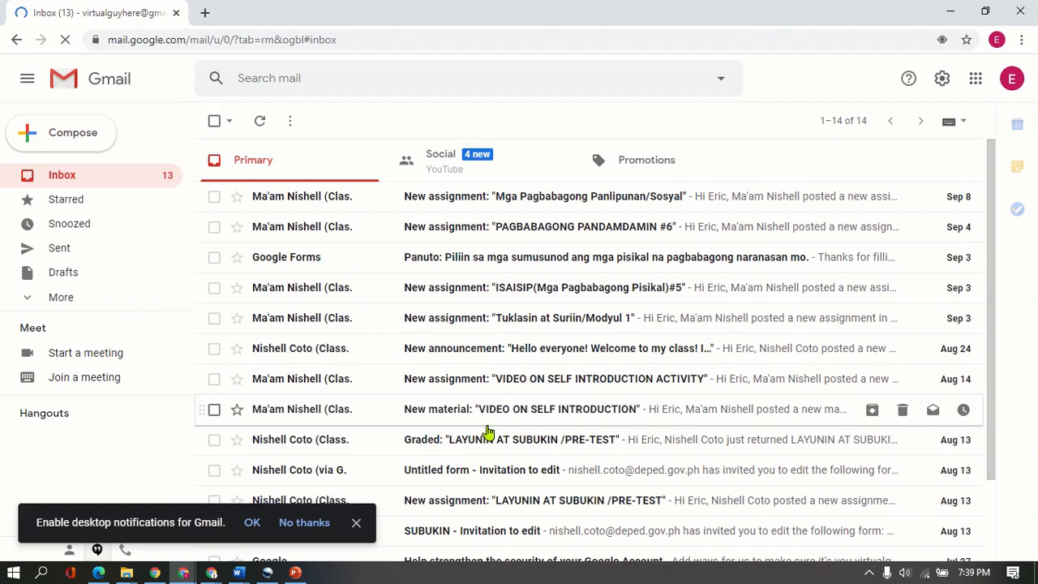
{"action": "mouse_move", "coordinate": [487, 439]}
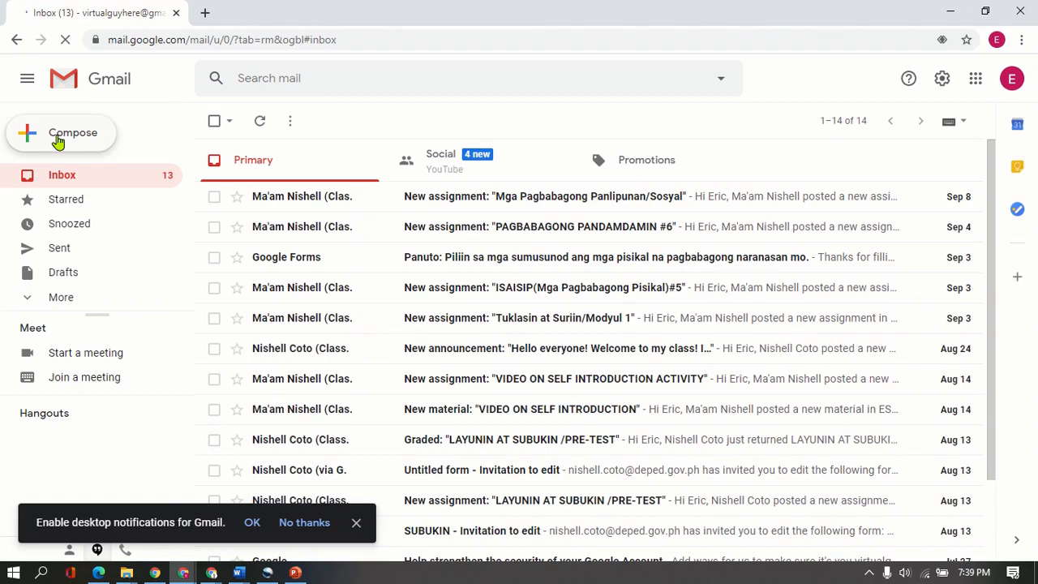
Open a blank Compose draft from the Gmail inbox.
{"action": "left_click", "coordinate": [56, 133]}
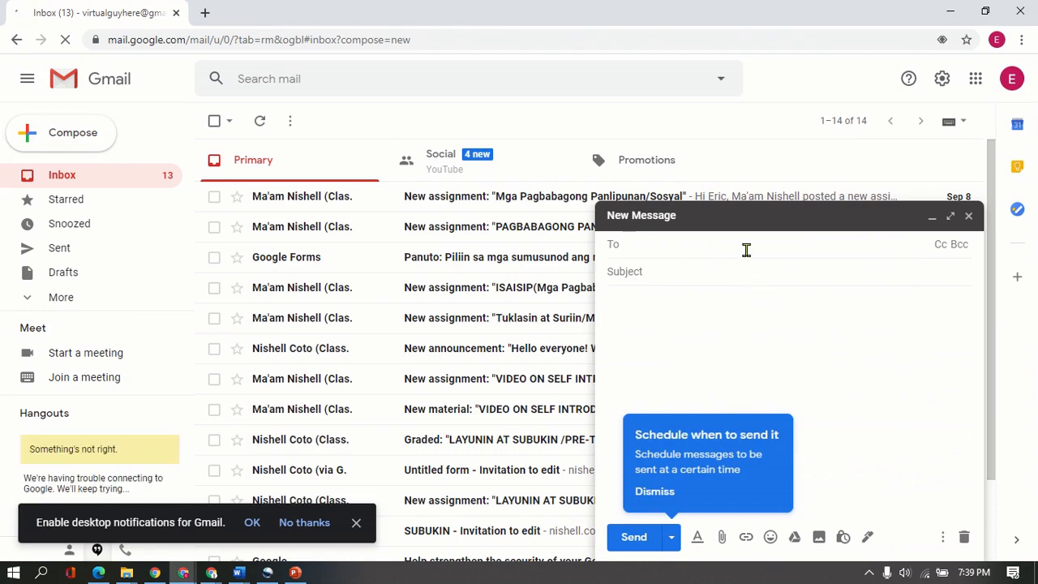
{"action": "mouse_move", "coordinate": [596, 314]}
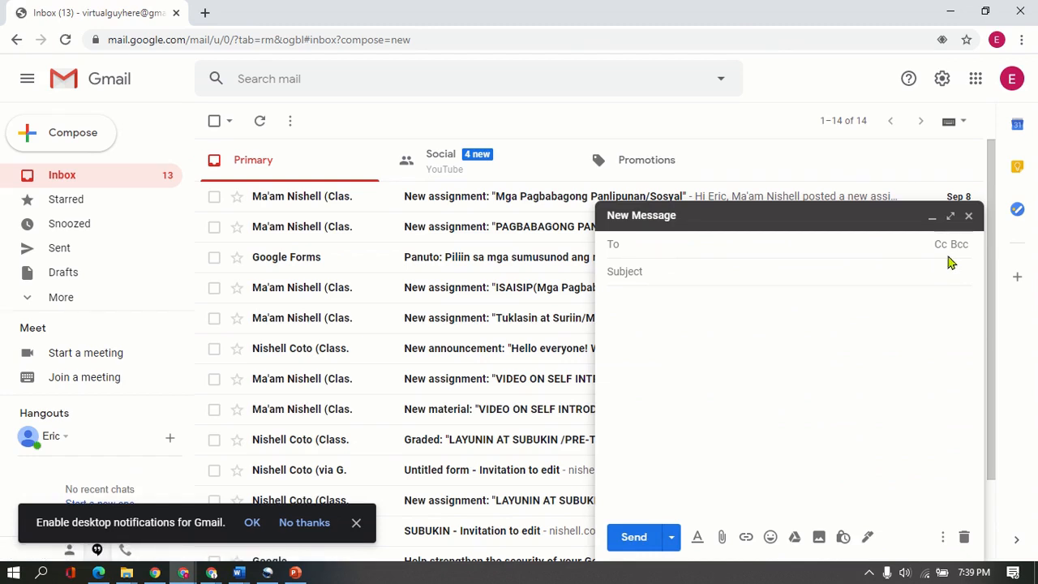
{"action": "mouse_move", "coordinate": [712, 310]}
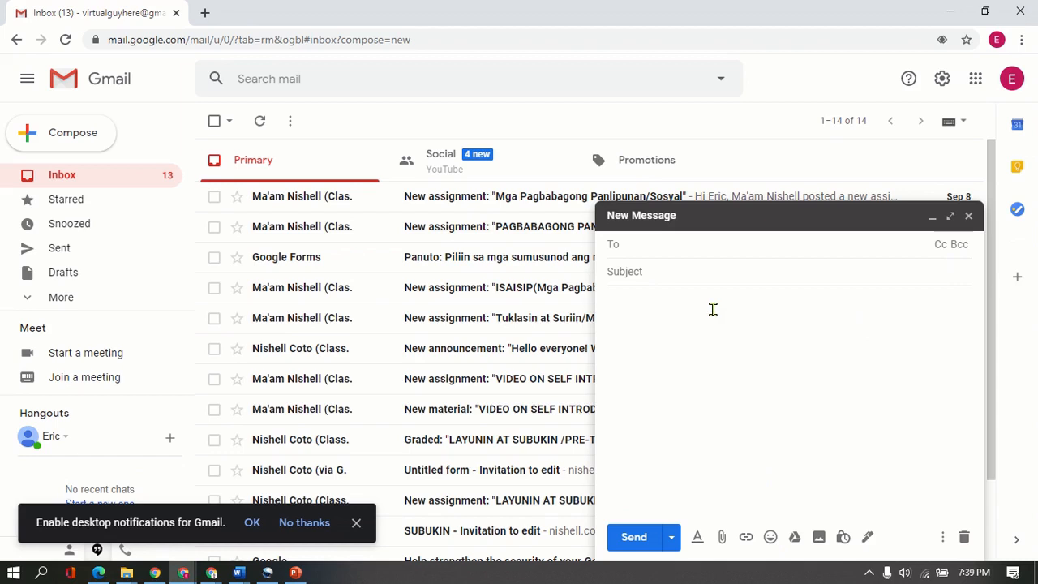
{"action": "mouse_move", "coordinate": [723, 310]}
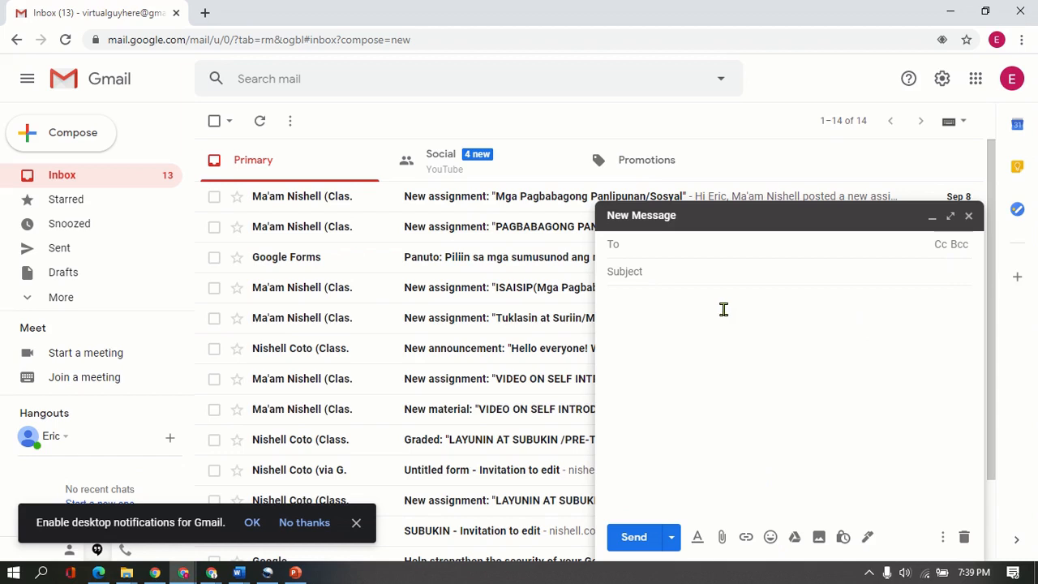
{"action": "mouse_move", "coordinate": [676, 261]}
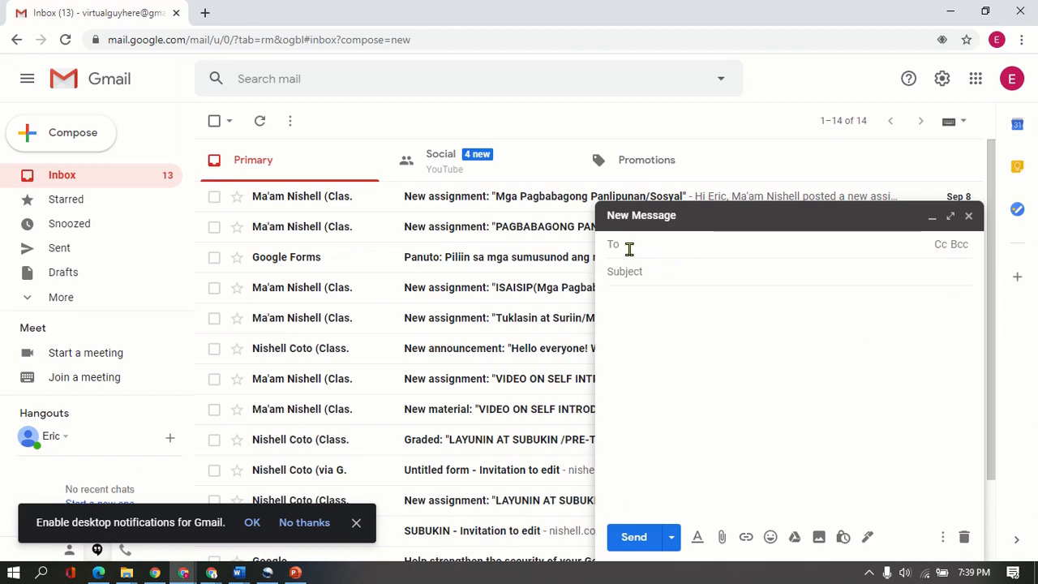
{"action": "mouse_move", "coordinate": [694, 363]}
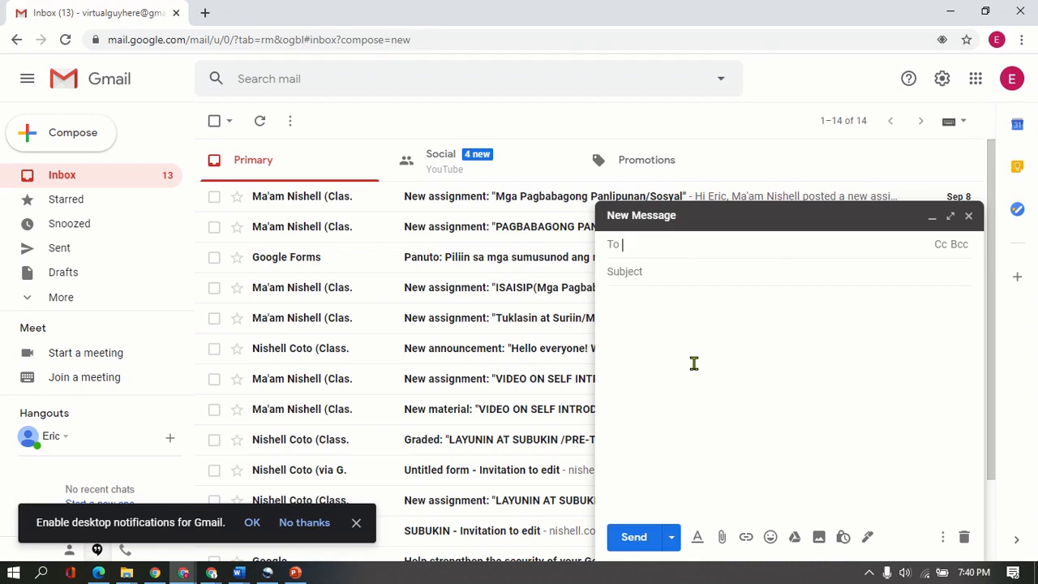
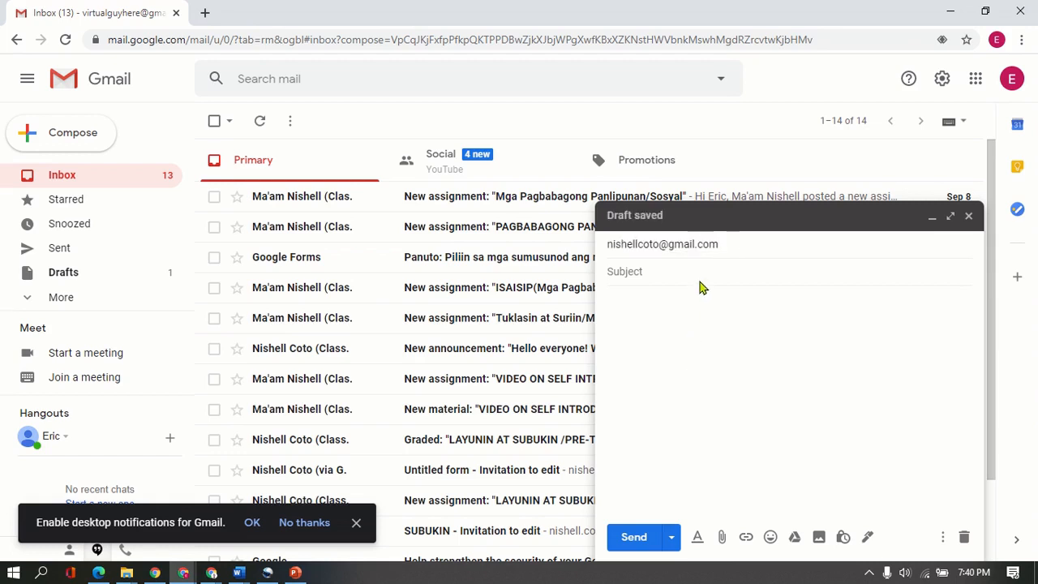
Enter the teacher's Gmail address as recipient and Project101 as the subject.
{"action": "type", "text": "Pro"}
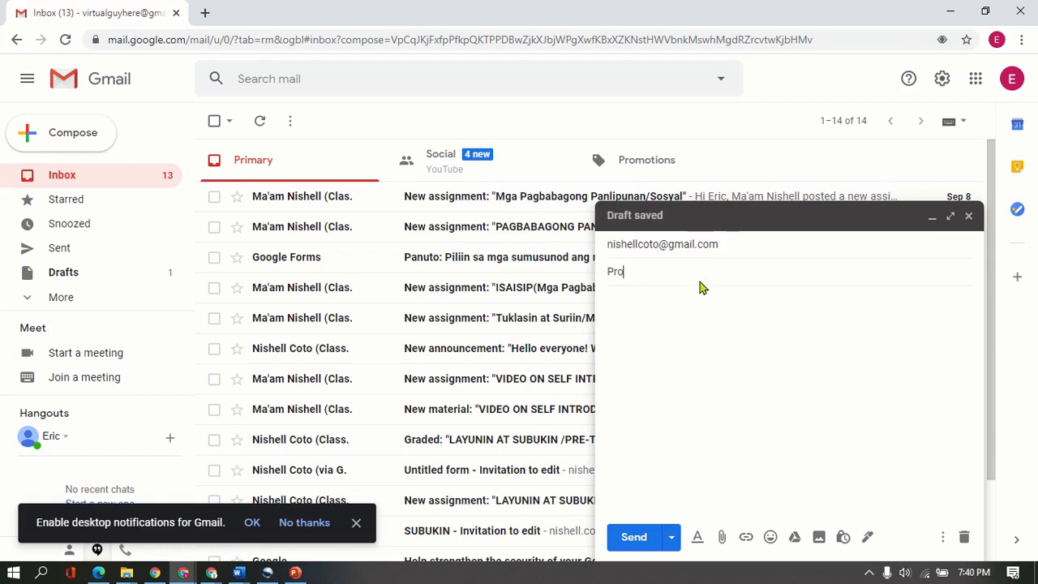
{"action": "type", "text": "ject1"}
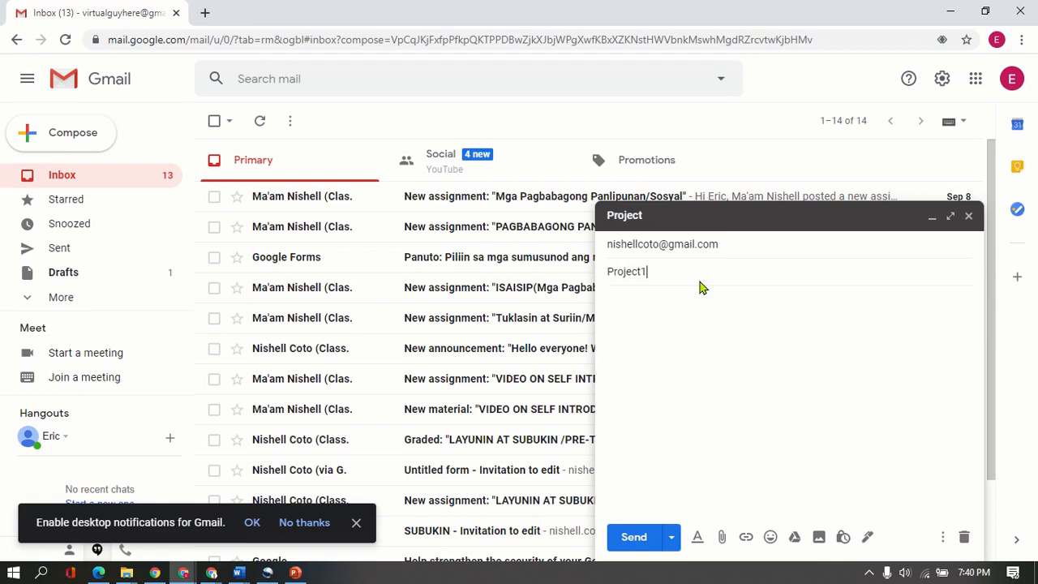
{"action": "type", "text": "01"}
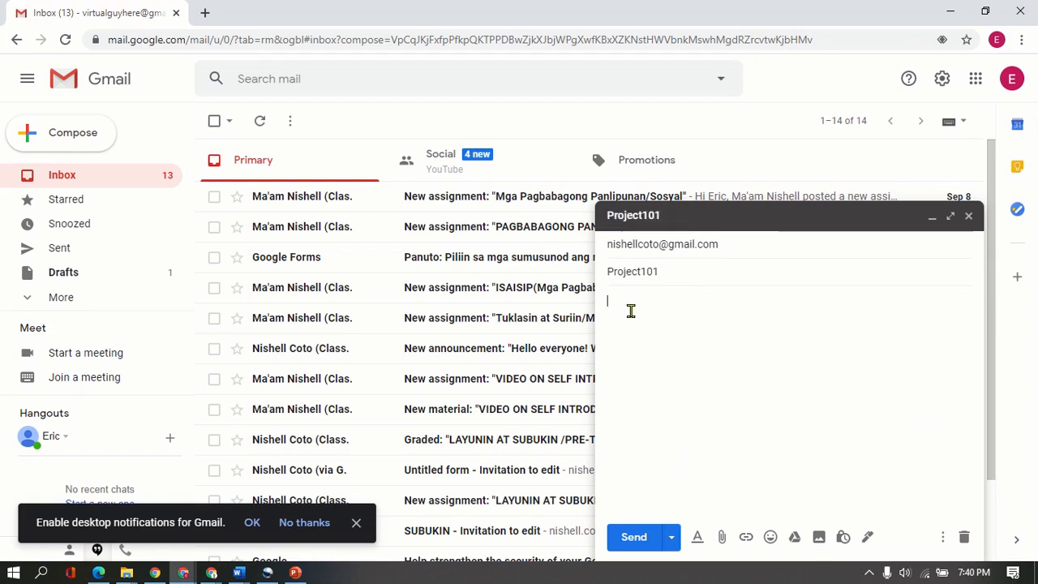
{"action": "mouse_move", "coordinate": [701, 306]}
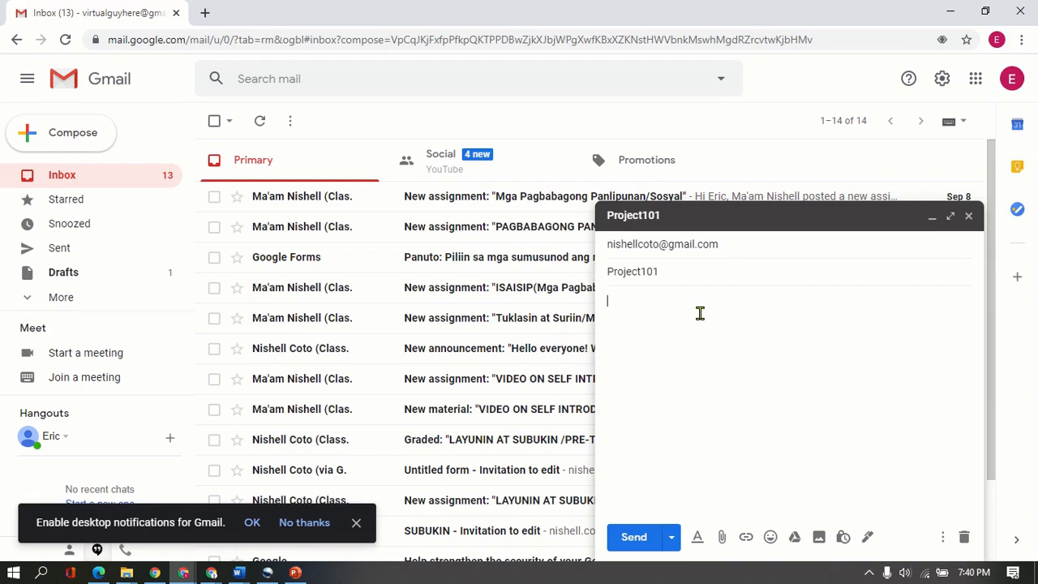
Type the body 'Hello Miss. Attached herewith is my Science Project. Thank you'.
{"action": "type", "text": "HEll"}
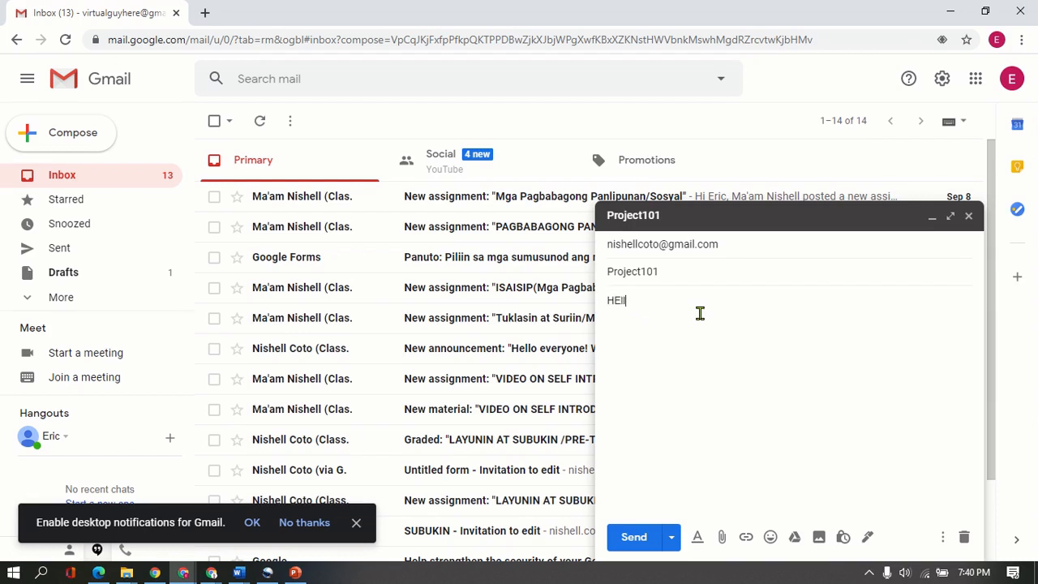
{"action": "key", "text": "BackSpace"}
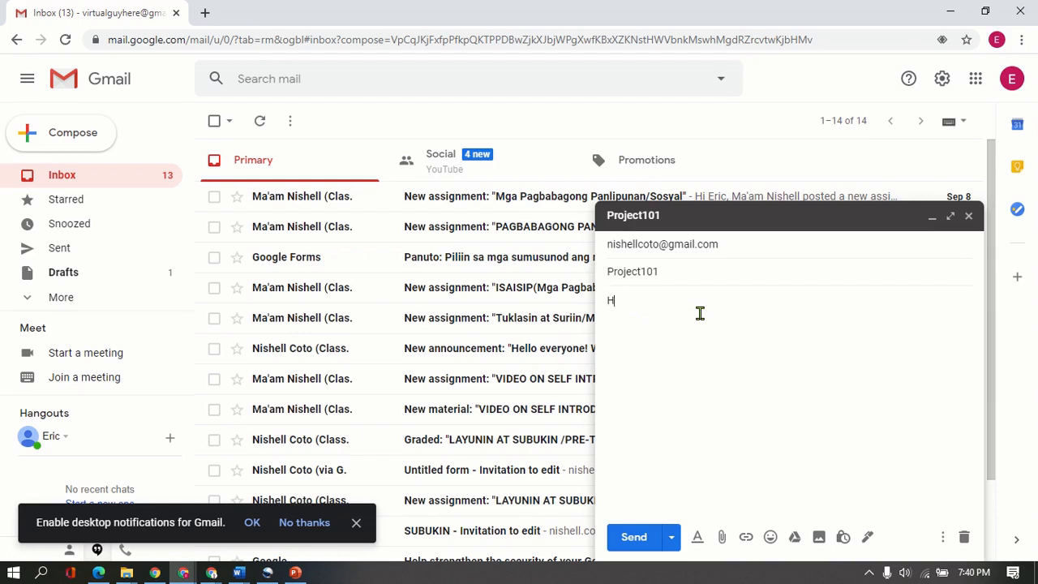
{"action": "type", "text": "ello M"}
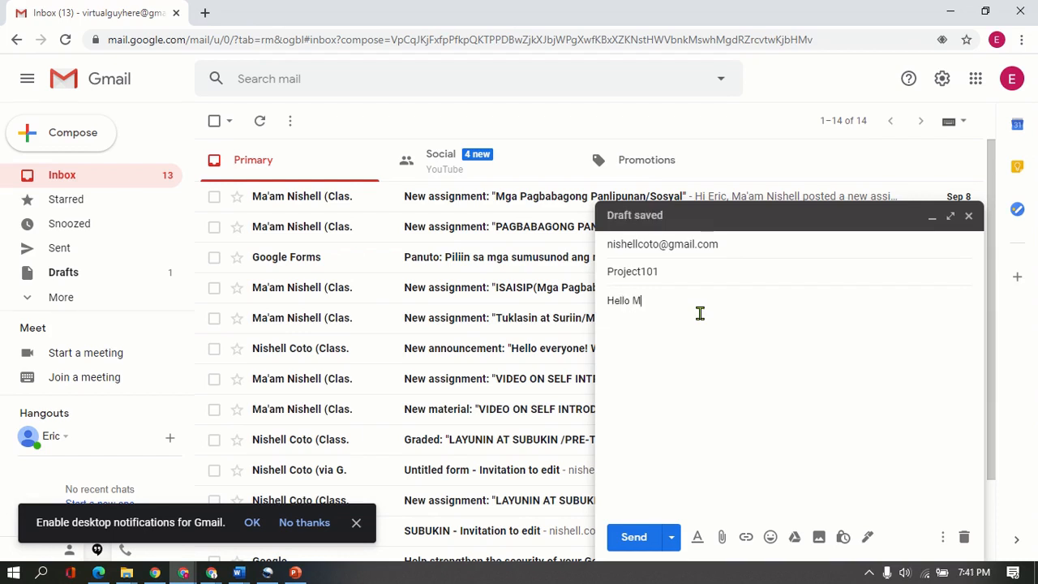
{"action": "type", "text": "iss."}
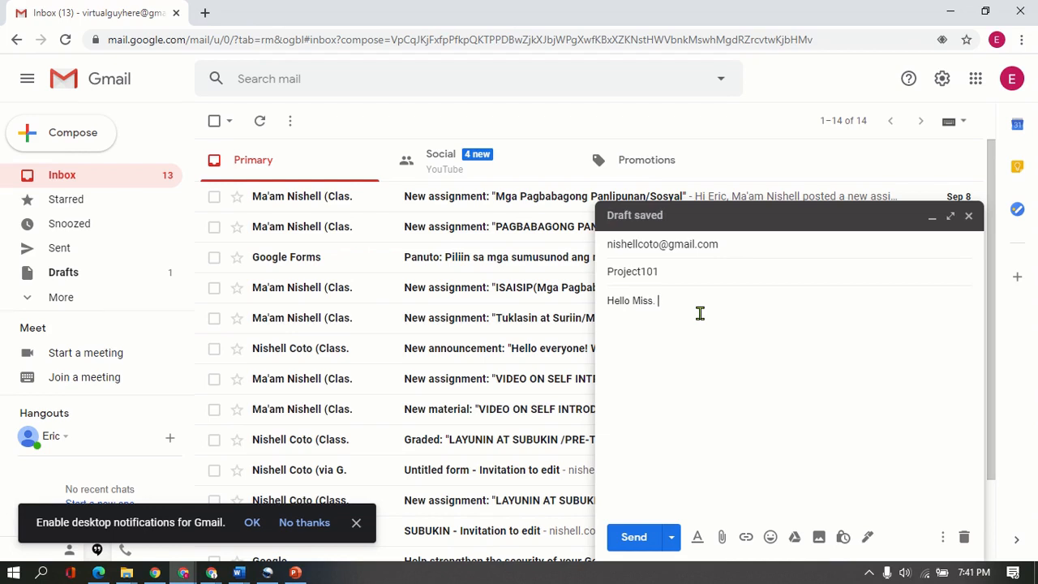
{"action": "type", "text": "Att"}
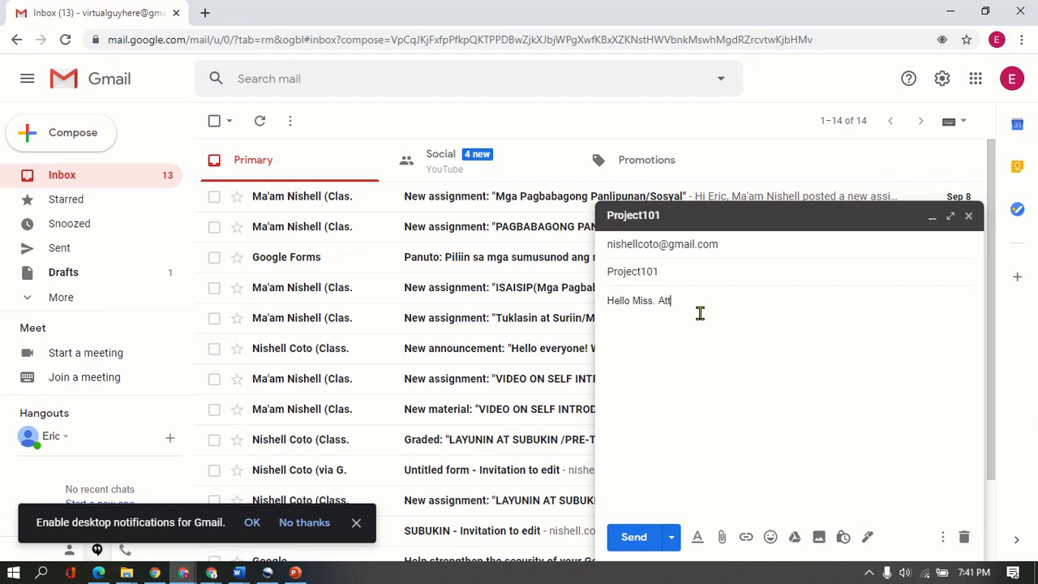
{"action": "type", "text": "ached"}
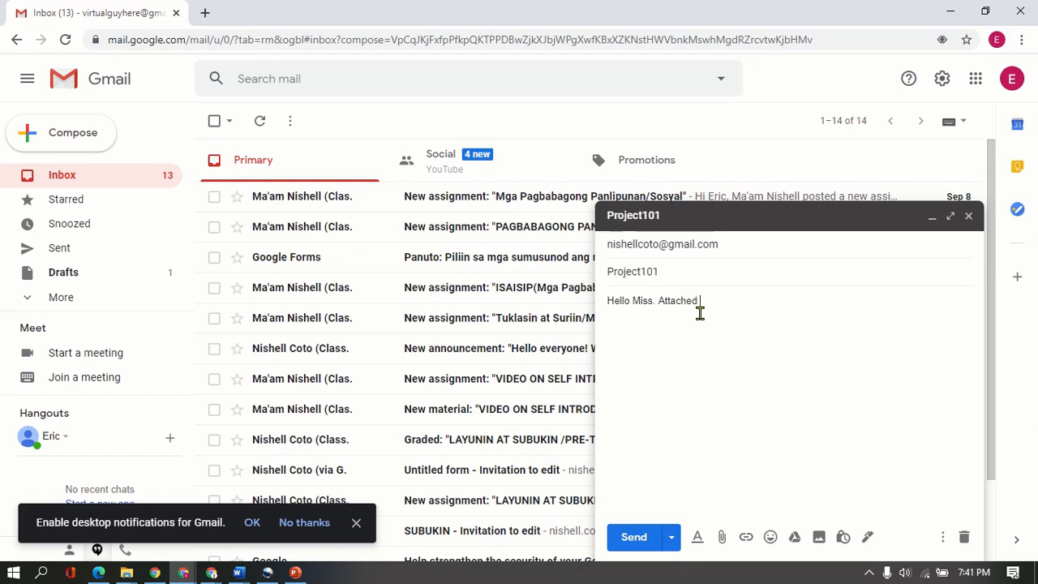
{"action": "type", "text": "herewith is my"}
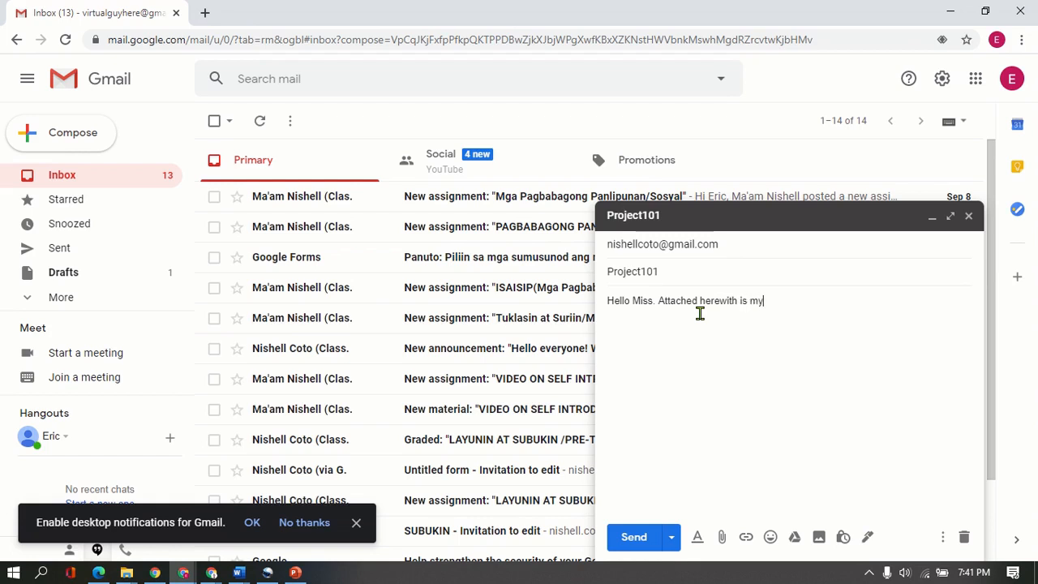
{"action": "type", "text": "P"}
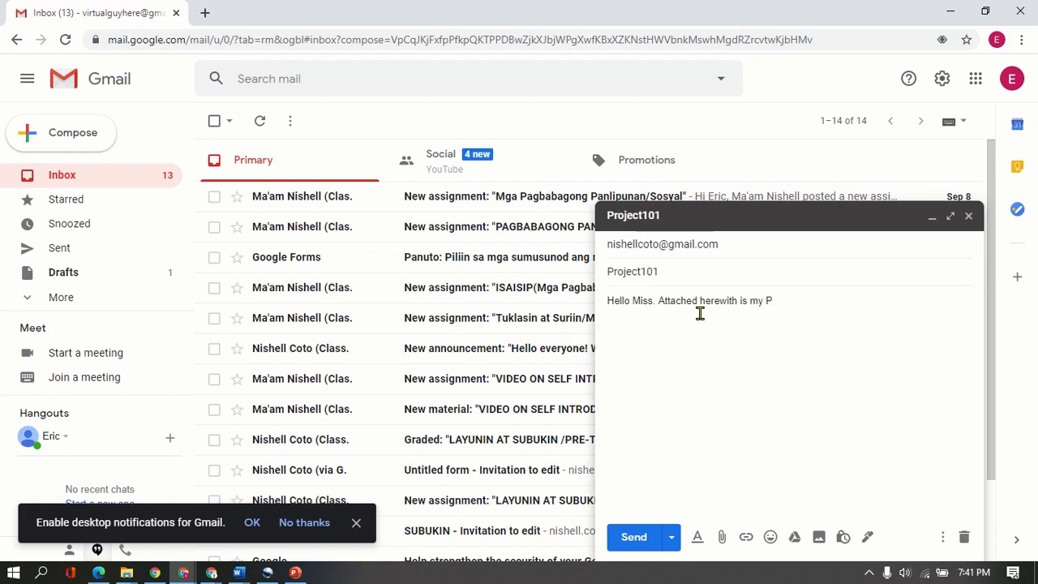
{"action": "type", "text": "ro"}
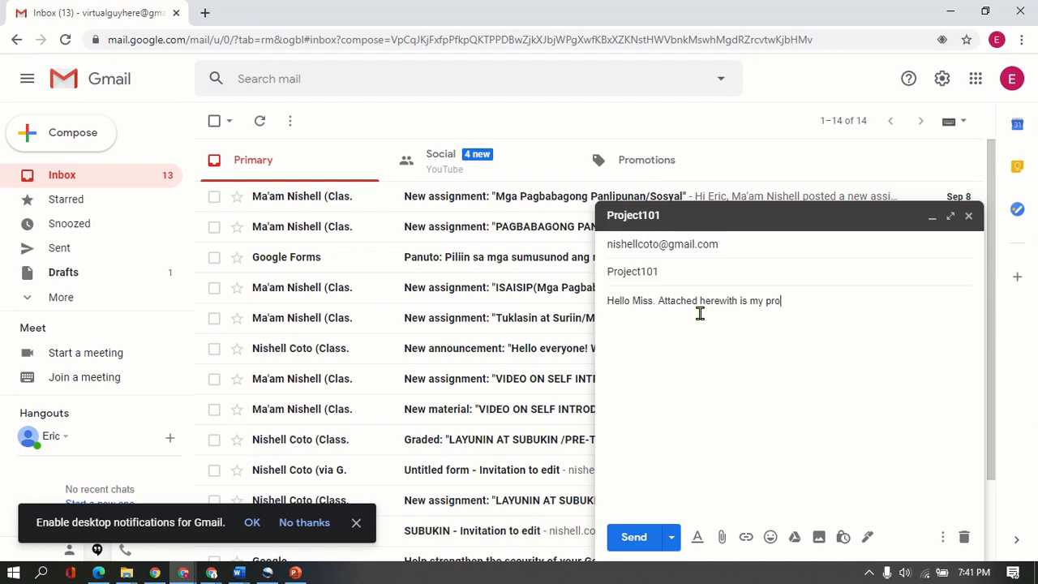
{"action": "type", "text": "Scie"}
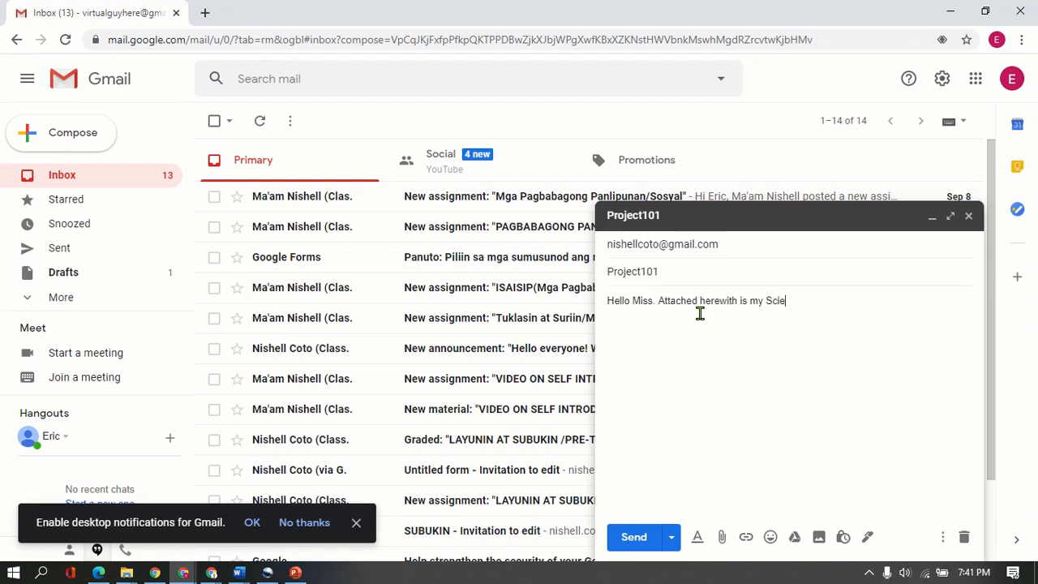
{"action": "type", "text": "nce P"}
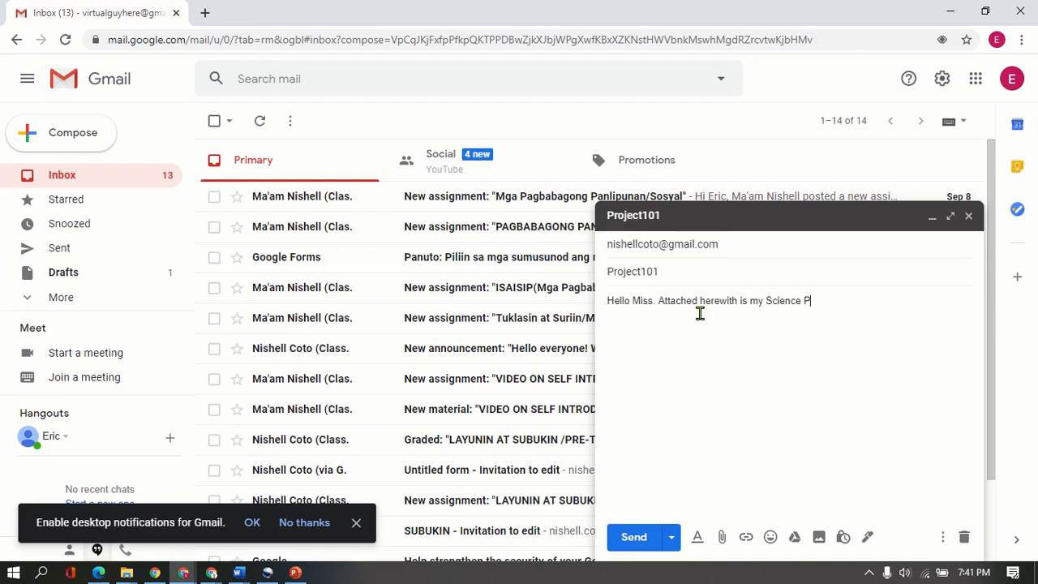
{"action": "type", "text": "roject"}
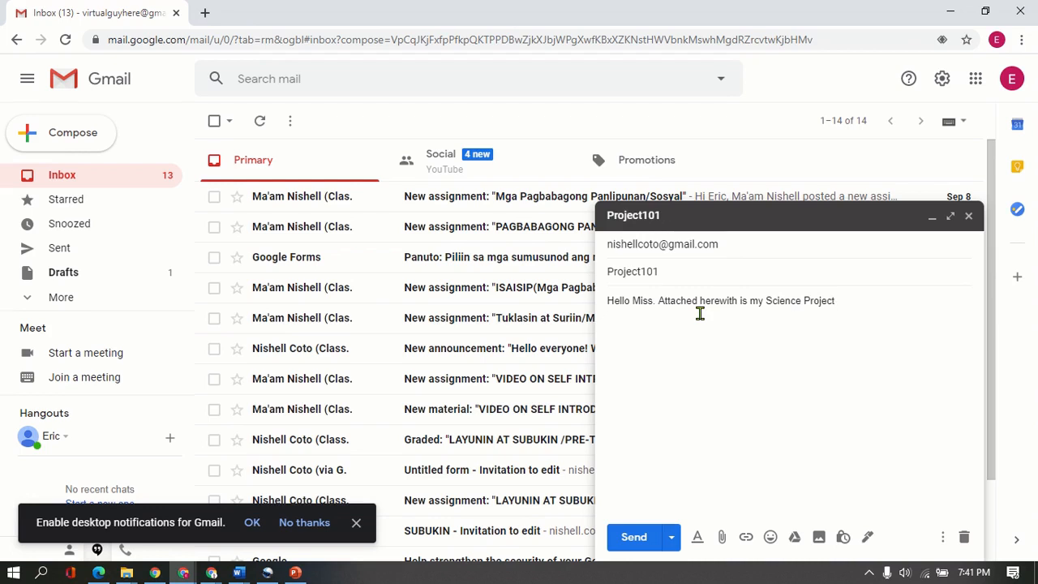
{"action": "type", "text": ". Thank you."}
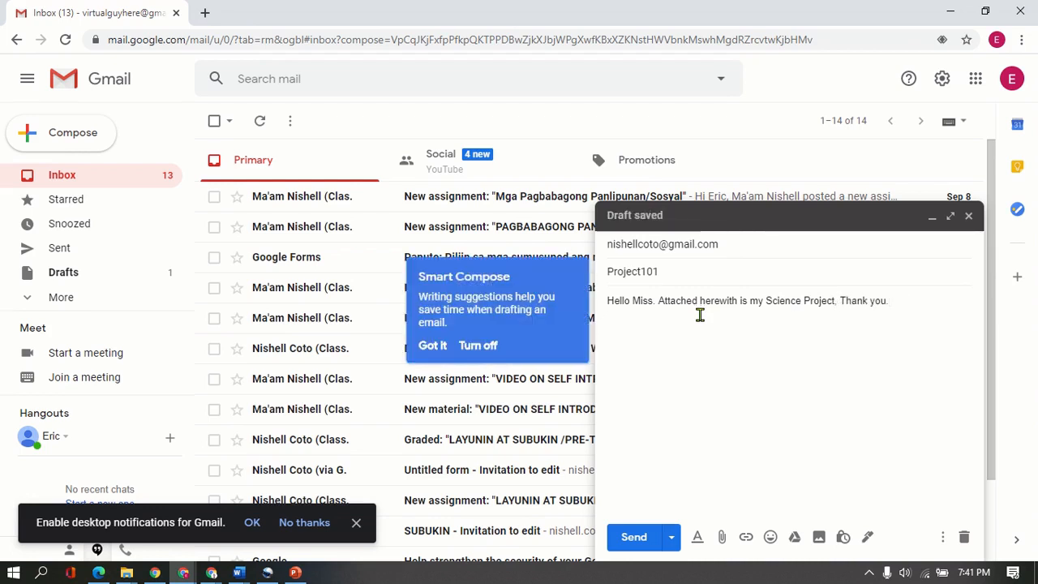
{"action": "mouse_move", "coordinate": [749, 359]}
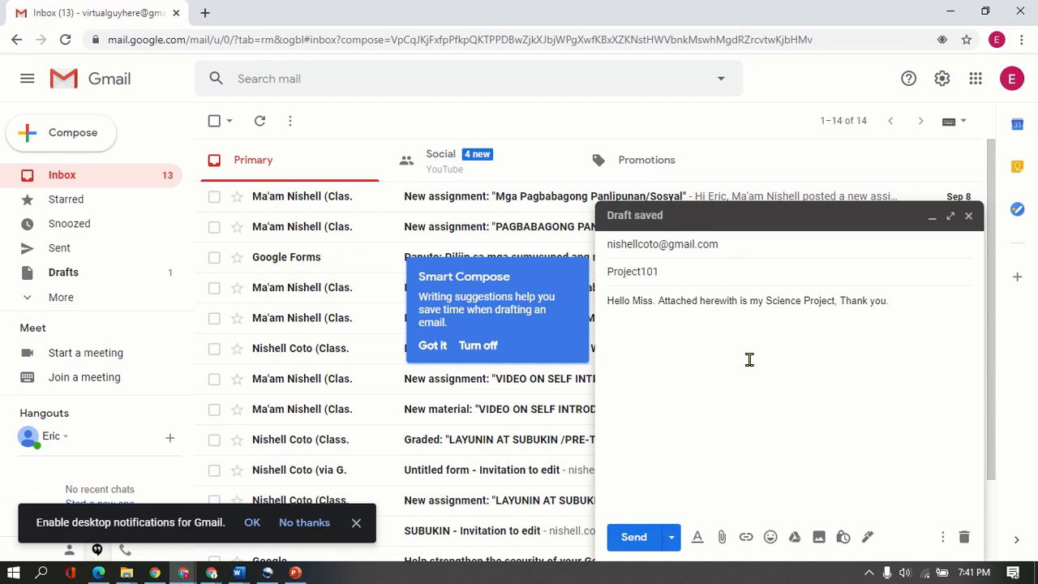
{"action": "mouse_move", "coordinate": [682, 447]}
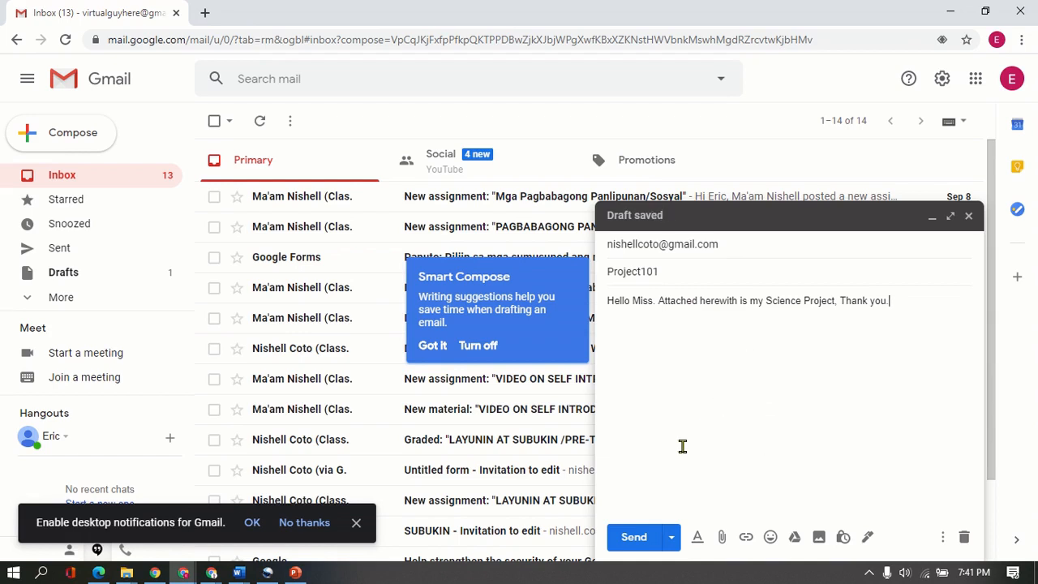
{"action": "mouse_move", "coordinate": [634, 537]}
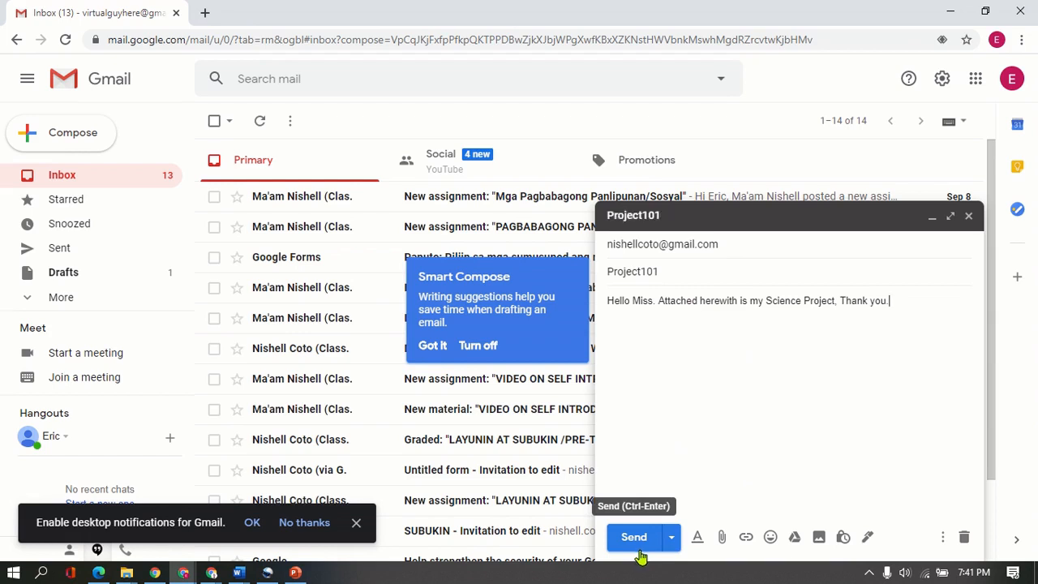
{"action": "mouse_move", "coordinate": [725, 558]}
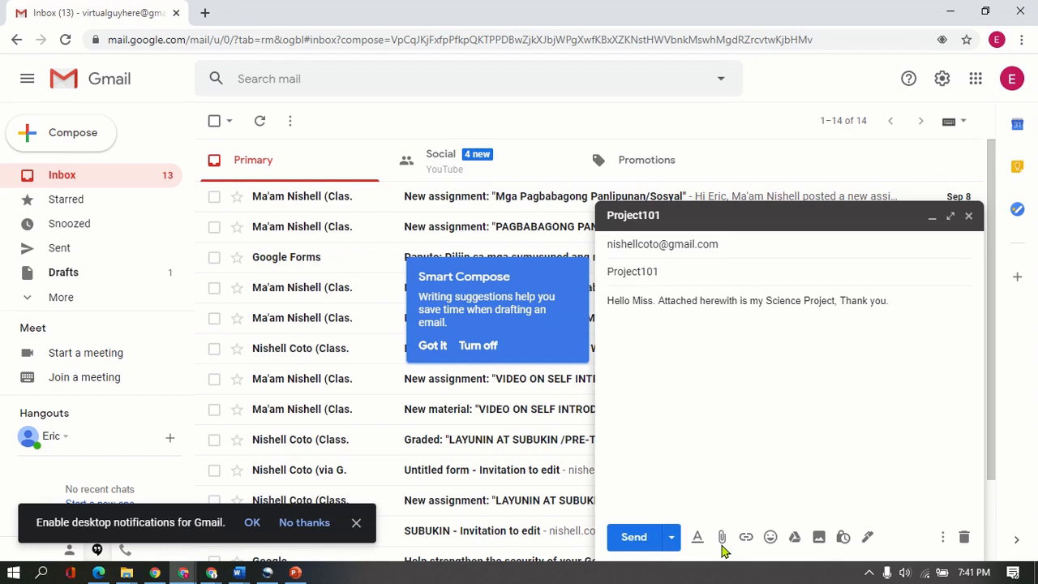
{"action": "mouse_move", "coordinate": [721, 537]}
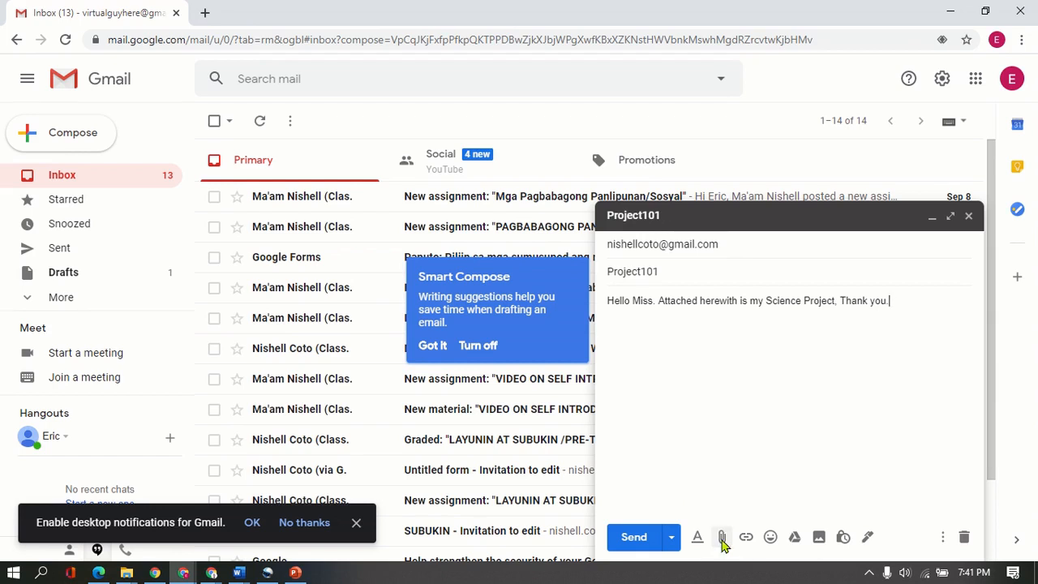
Open the Attach files picker from the compose toolbar.
{"action": "left_click", "coordinate": [722, 537]}
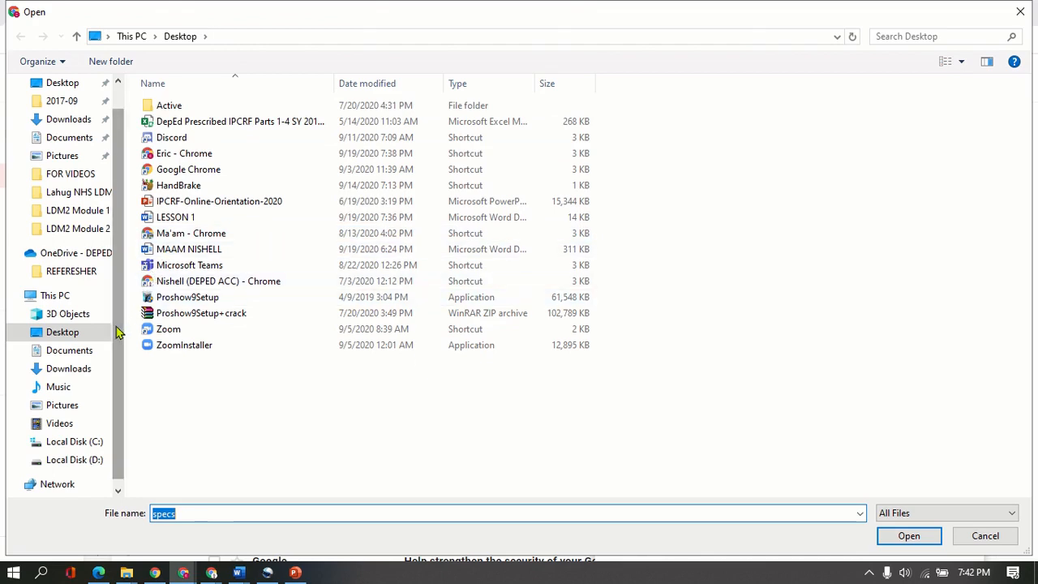
Select LESSON 1 on the Desktop and attach it to the draft.
{"action": "scroll", "scroll_direction": "up", "scroll_amount": 3}
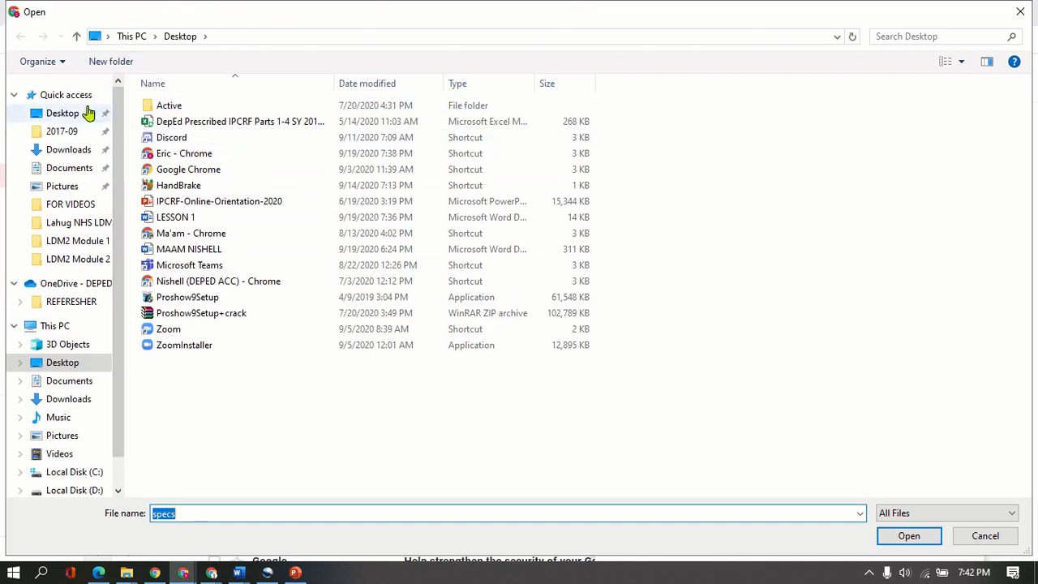
{"action": "mouse_move", "coordinate": [181, 36]}
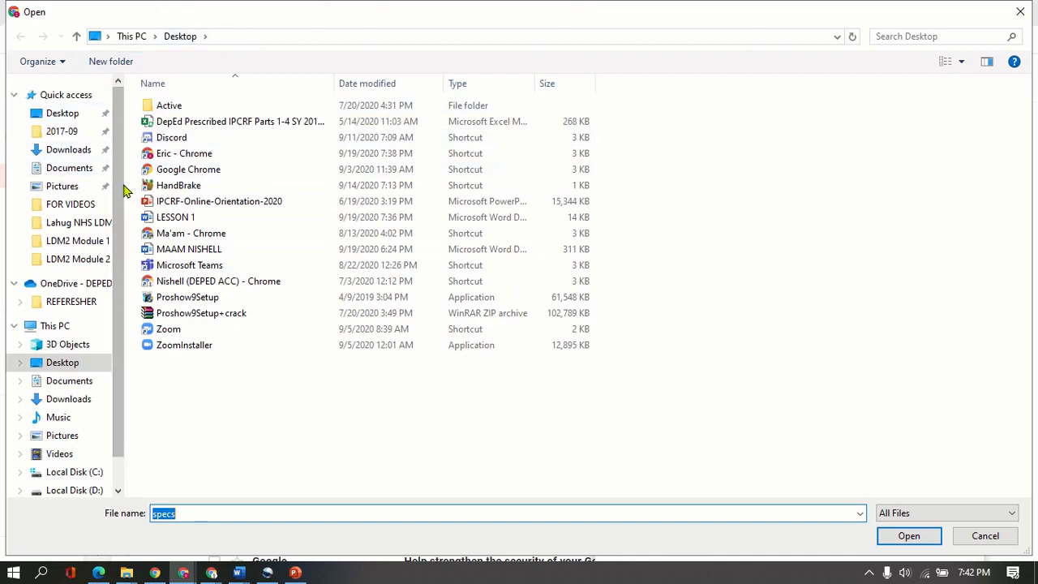
{"action": "mouse_move", "coordinate": [69, 131]}
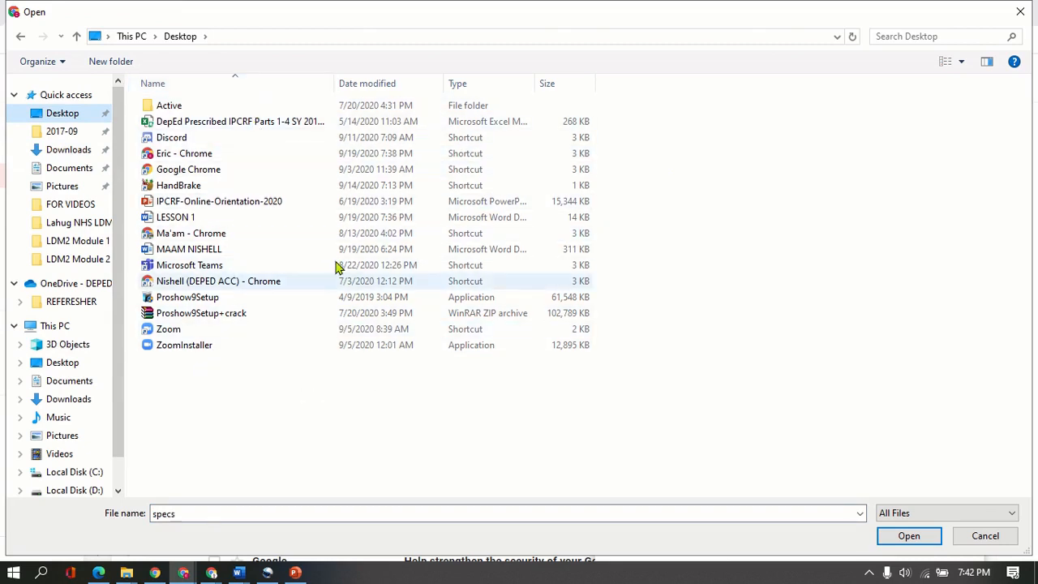
{"action": "mouse_move", "coordinate": [279, 427]}
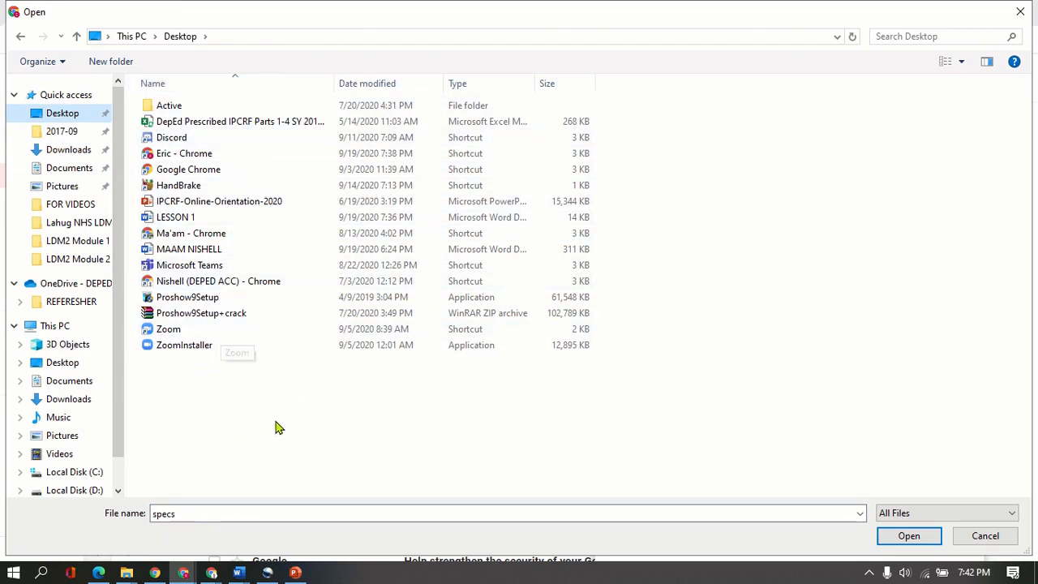
{"action": "mouse_move", "coordinate": [246, 249]}
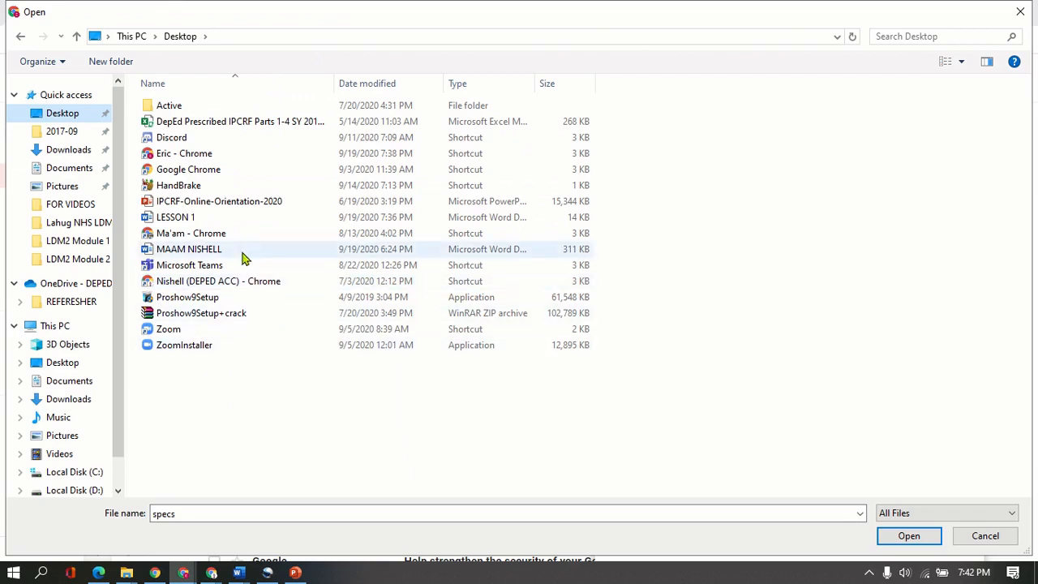
{"action": "left_click", "coordinate": [176, 216]}
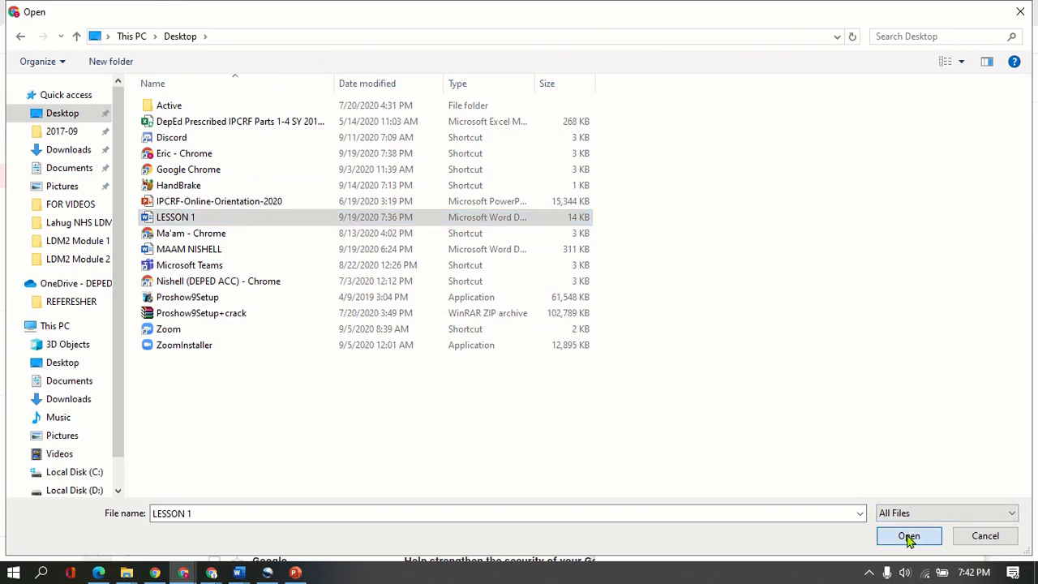
{"action": "left_click", "coordinate": [908, 537]}
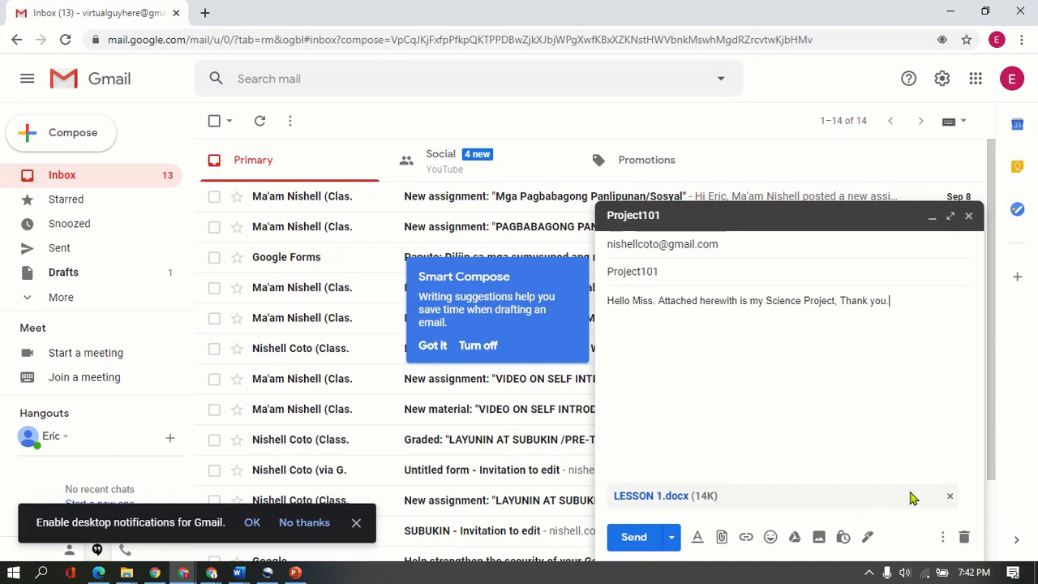
{"action": "mouse_move", "coordinate": [888, 508]}
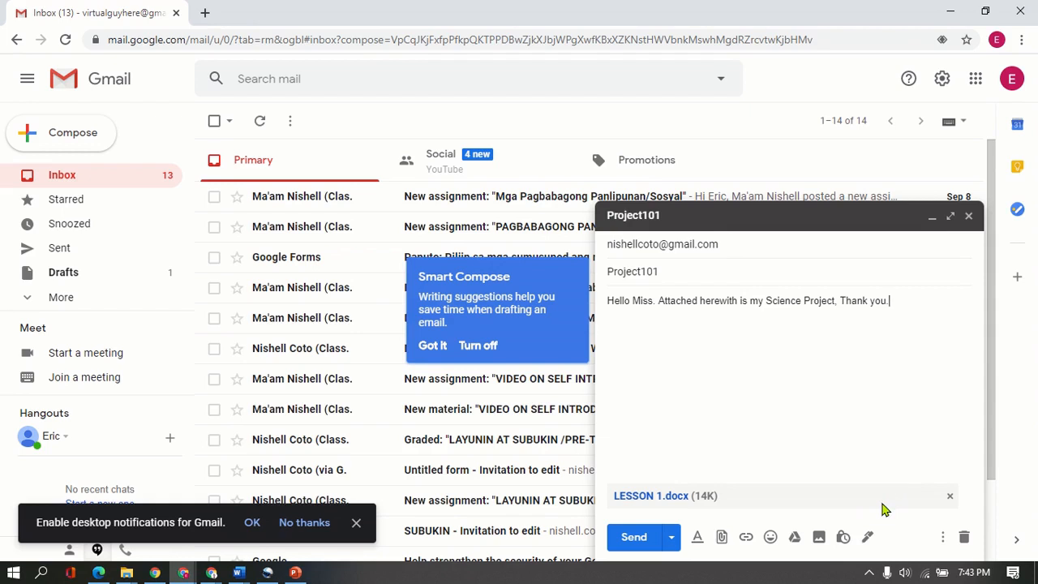
{"action": "mouse_move", "coordinate": [898, 509]}
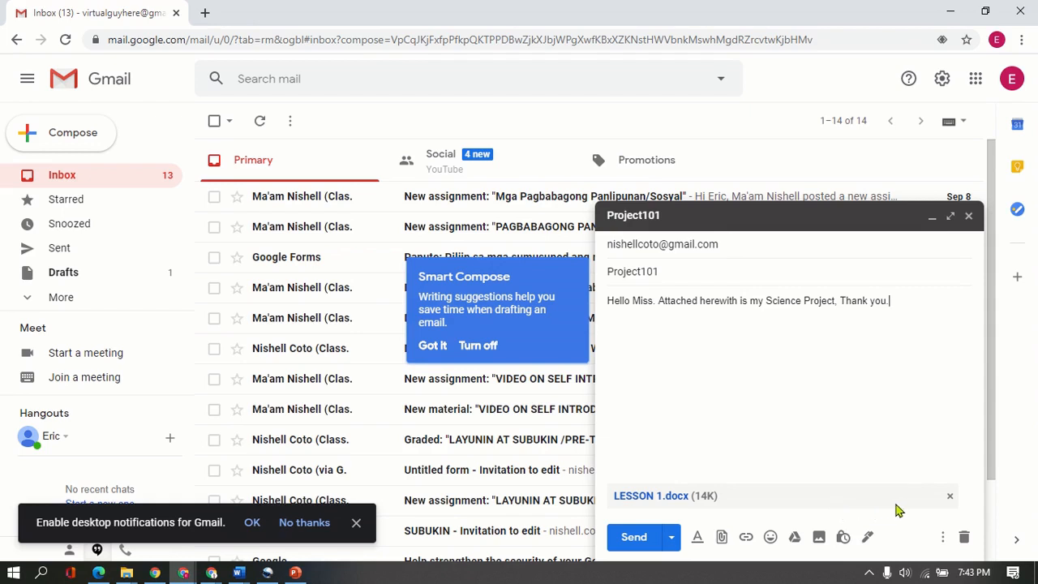
{"action": "mouse_move", "coordinate": [907, 503]}
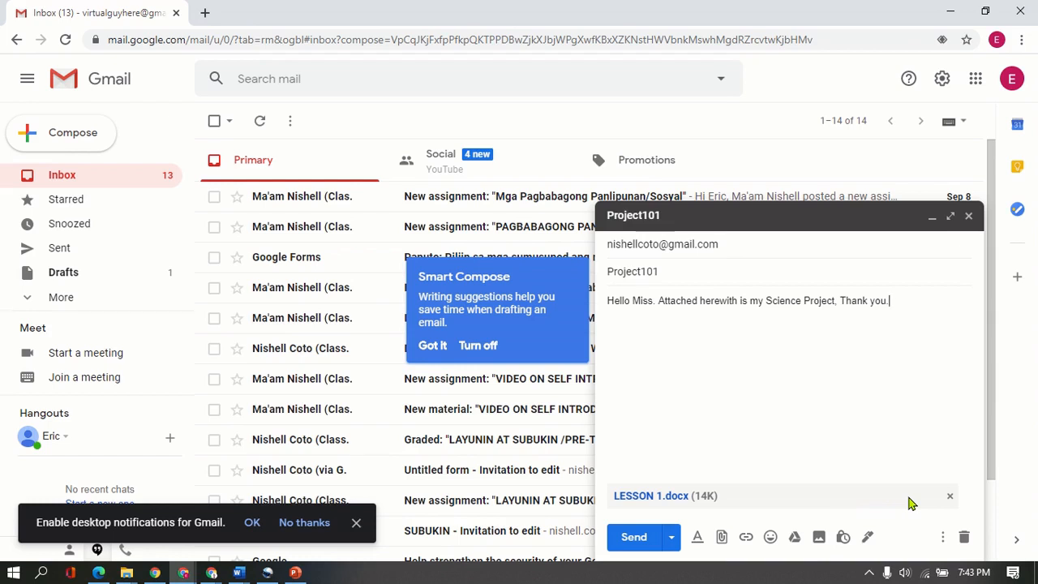
{"action": "mouse_move", "coordinate": [909, 502]}
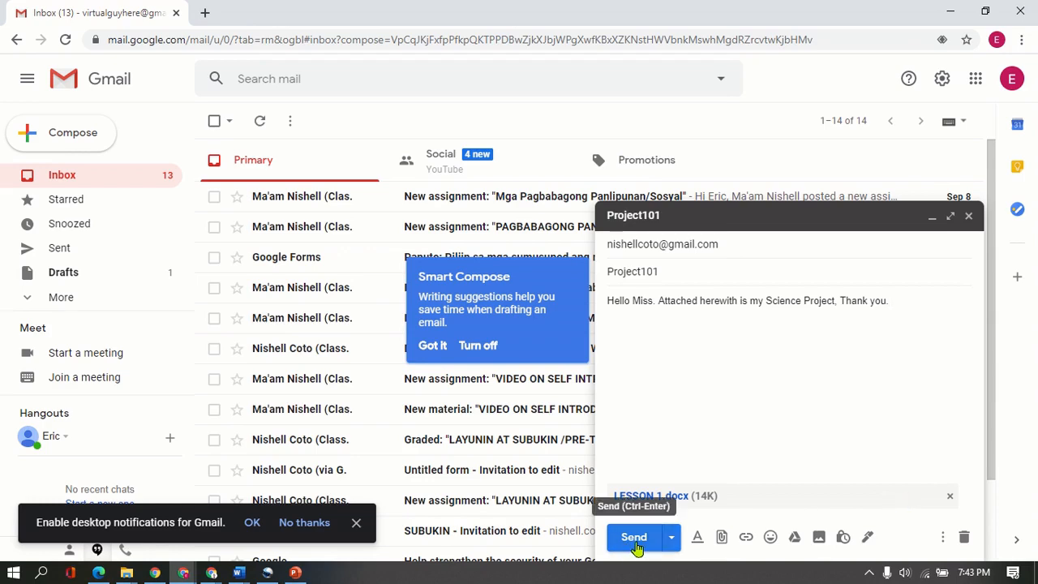
Send the Project101 email with LESSON 1.docx to the teacher.
{"action": "left_click", "coordinate": [634, 537]}
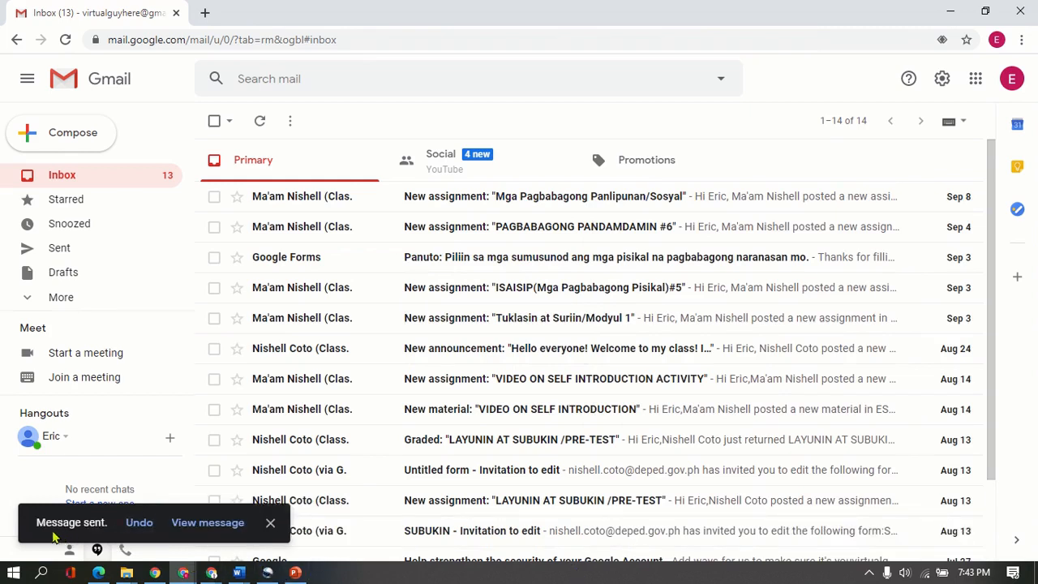
{"action": "mouse_move", "coordinate": [101, 545]}
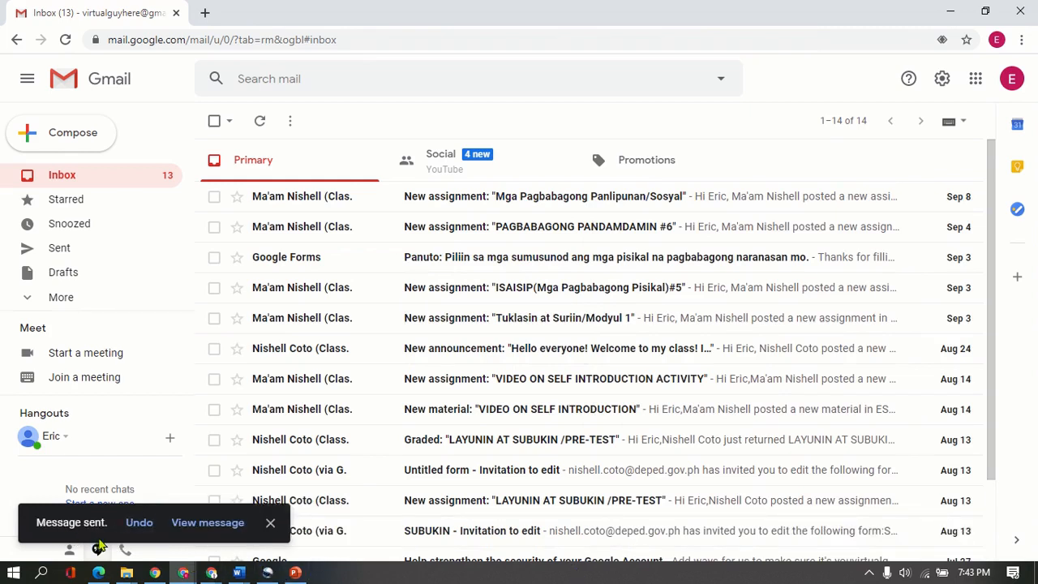
Open the sent Project101 message with its LESSON 1.docx attachment from the notification.
{"action": "left_click", "coordinate": [207, 522]}
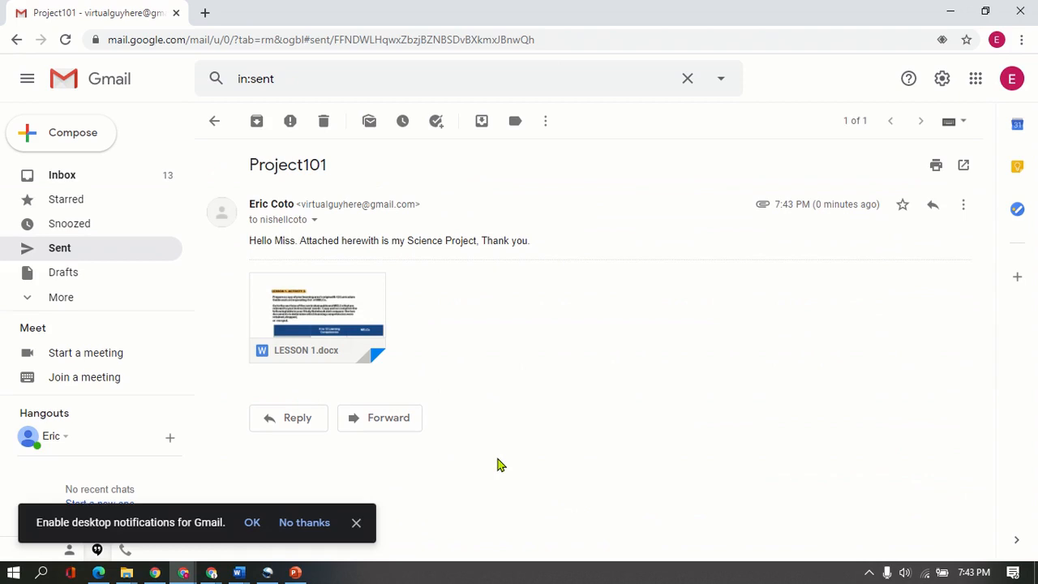
{"action": "mouse_move", "coordinate": [495, 465]}
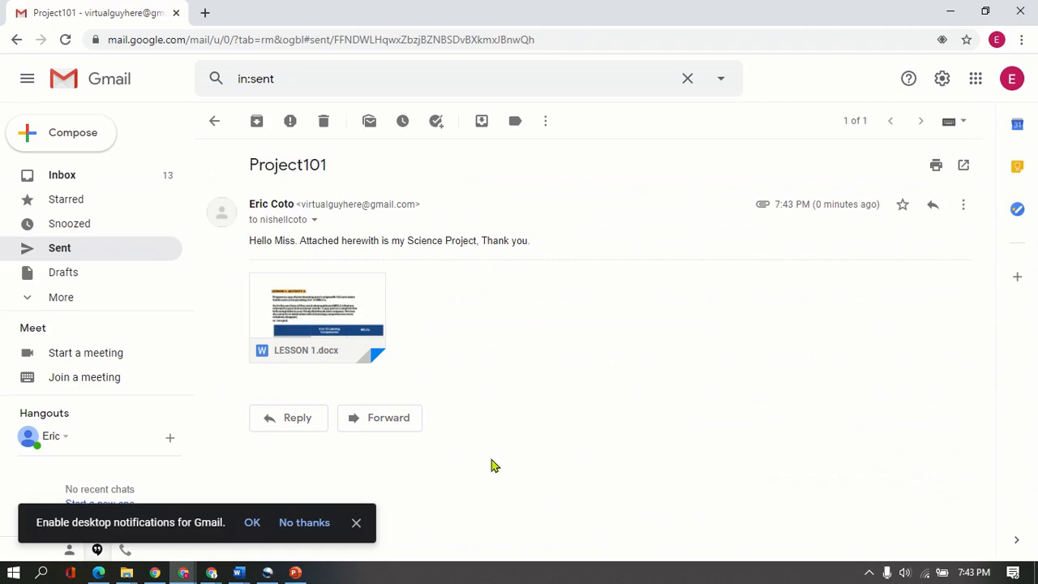
{"action": "mouse_move", "coordinate": [485, 465]}
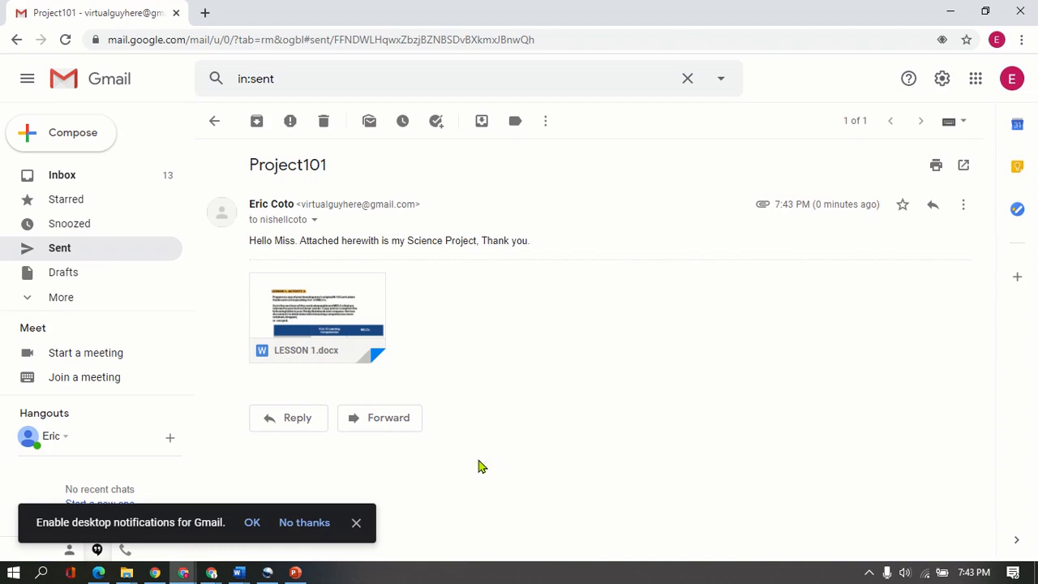
{"action": "mouse_move", "coordinate": [497, 489]}
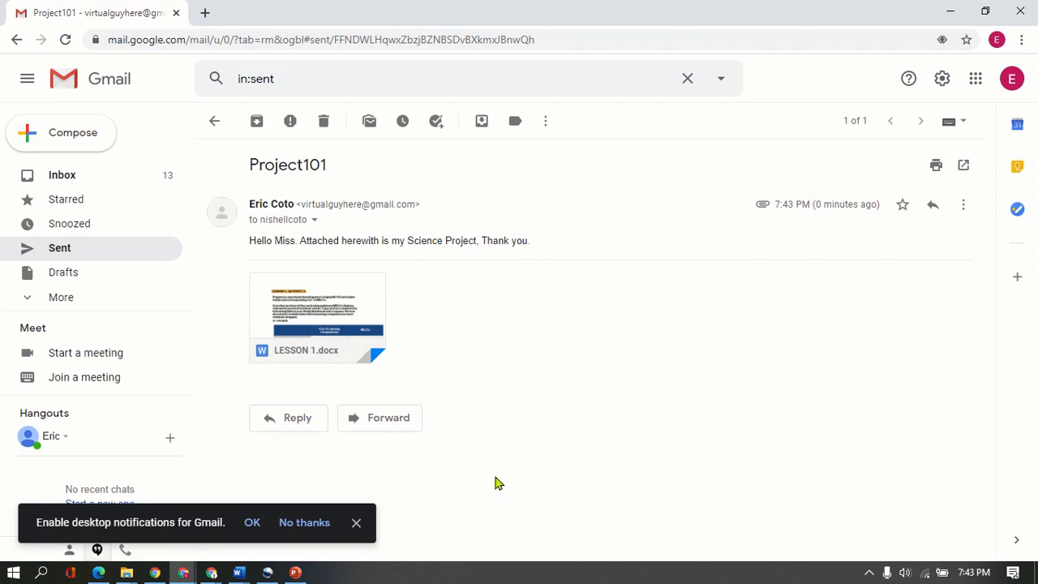
{"action": "mouse_move", "coordinate": [556, 463]}
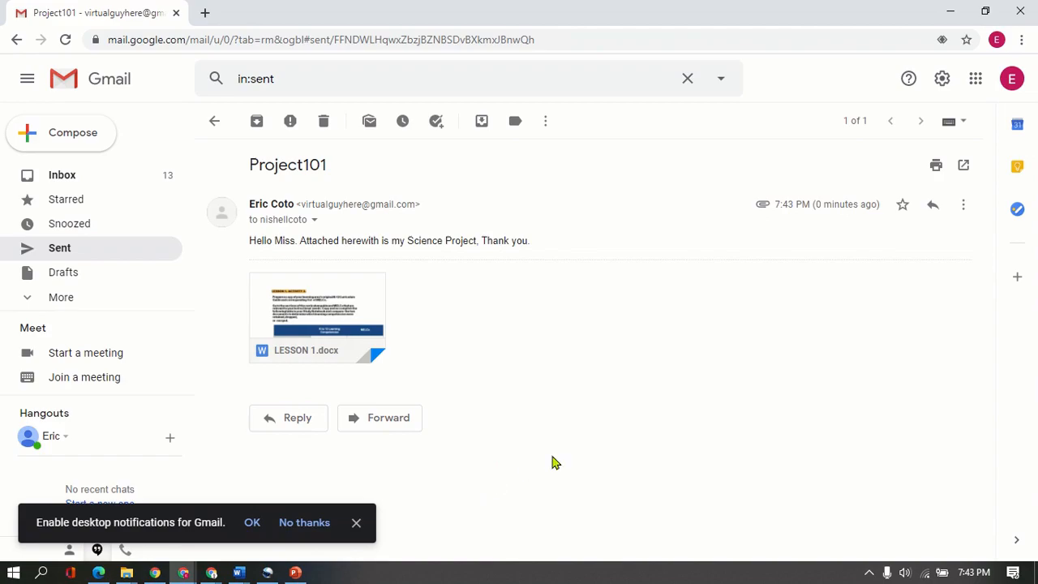